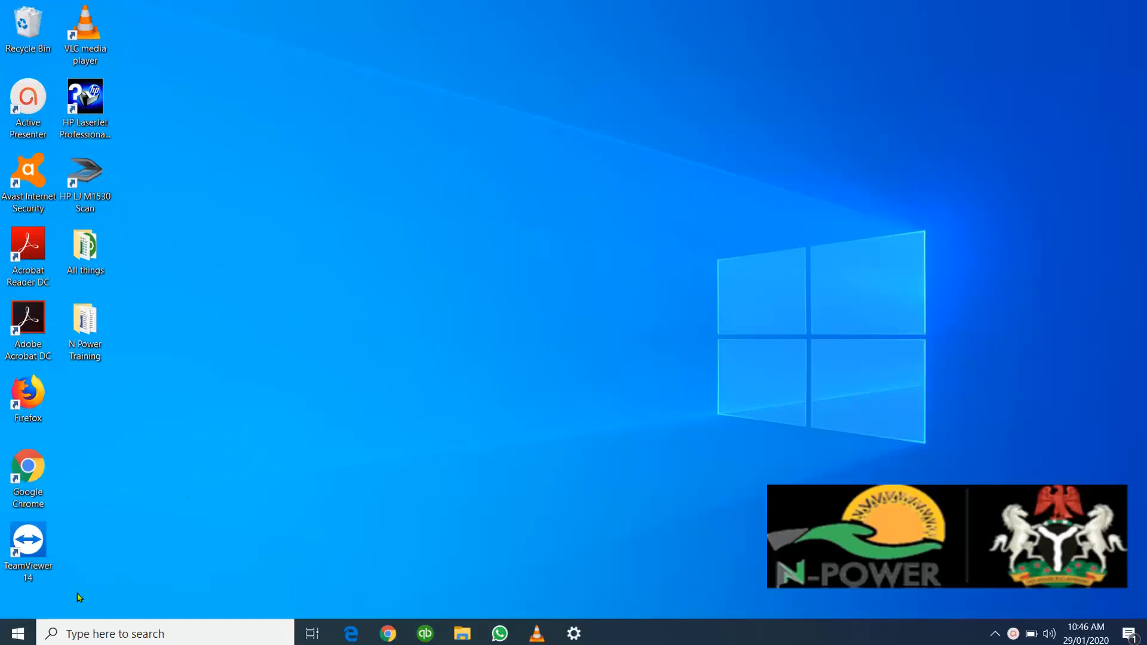
{"action": "mouse_move", "coordinate": [259, 484]}
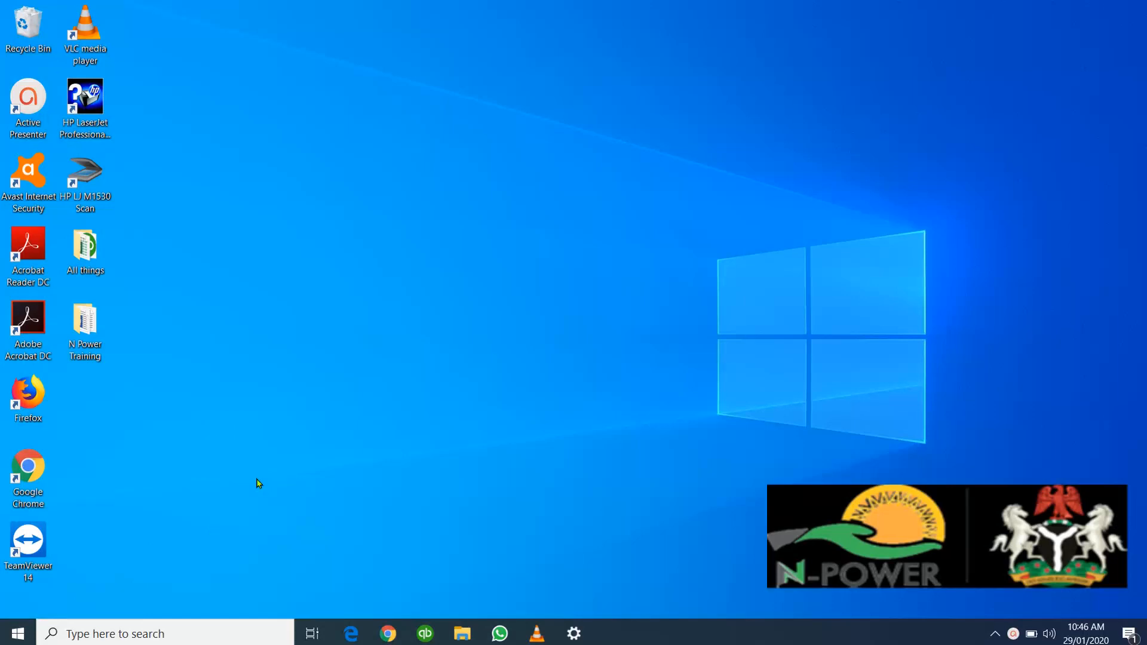
{"action": "mouse_move", "coordinate": [254, 484]}
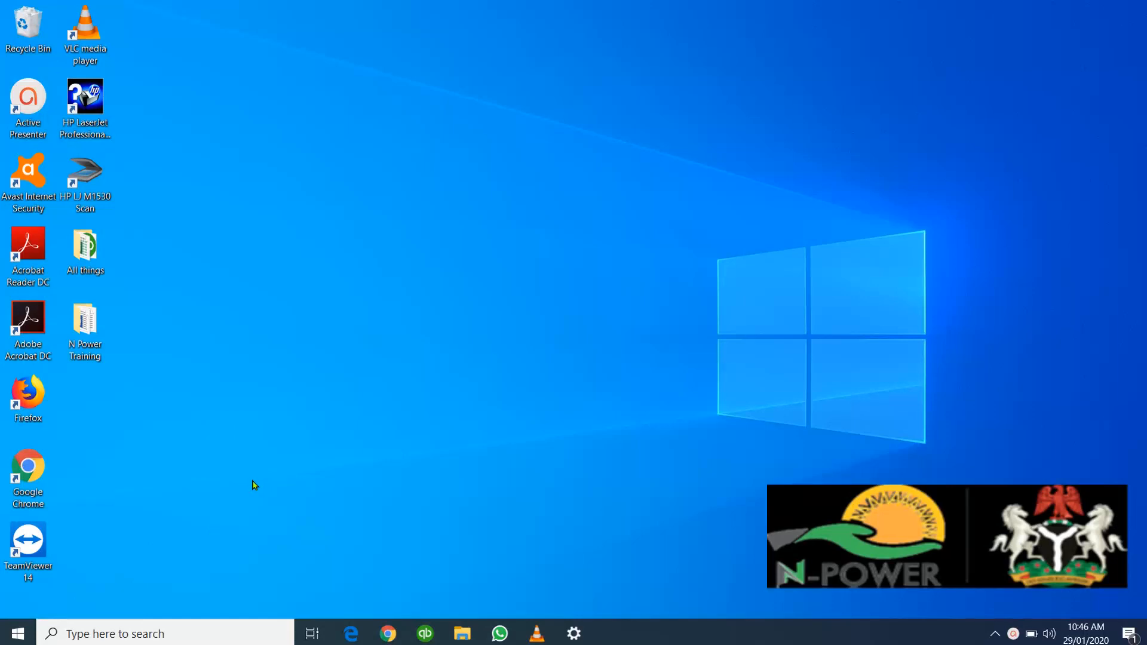
{"action": "mouse_move", "coordinate": [130, 597]}
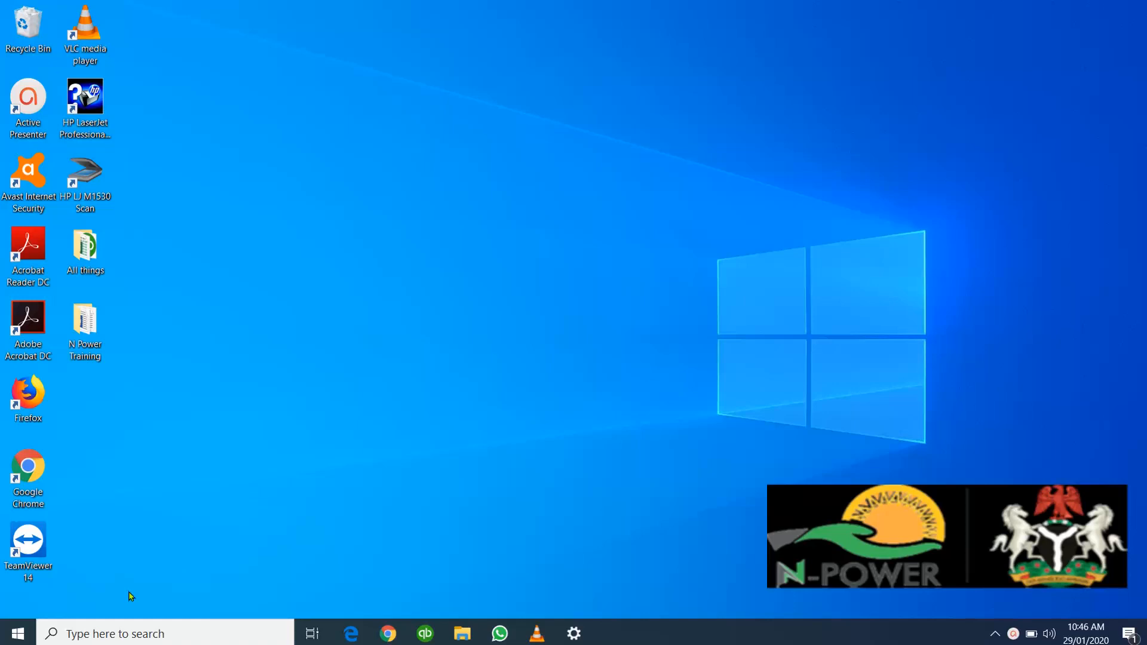
{"action": "mouse_move", "coordinate": [455, 355]}
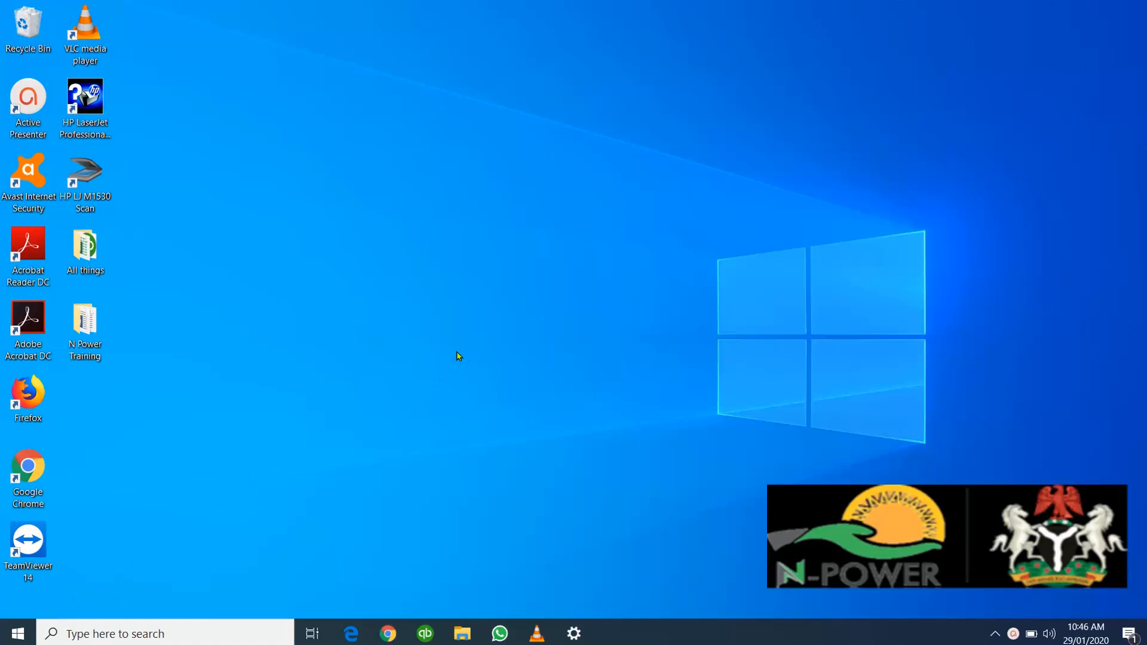
{"action": "mouse_move", "coordinate": [317, 294]}
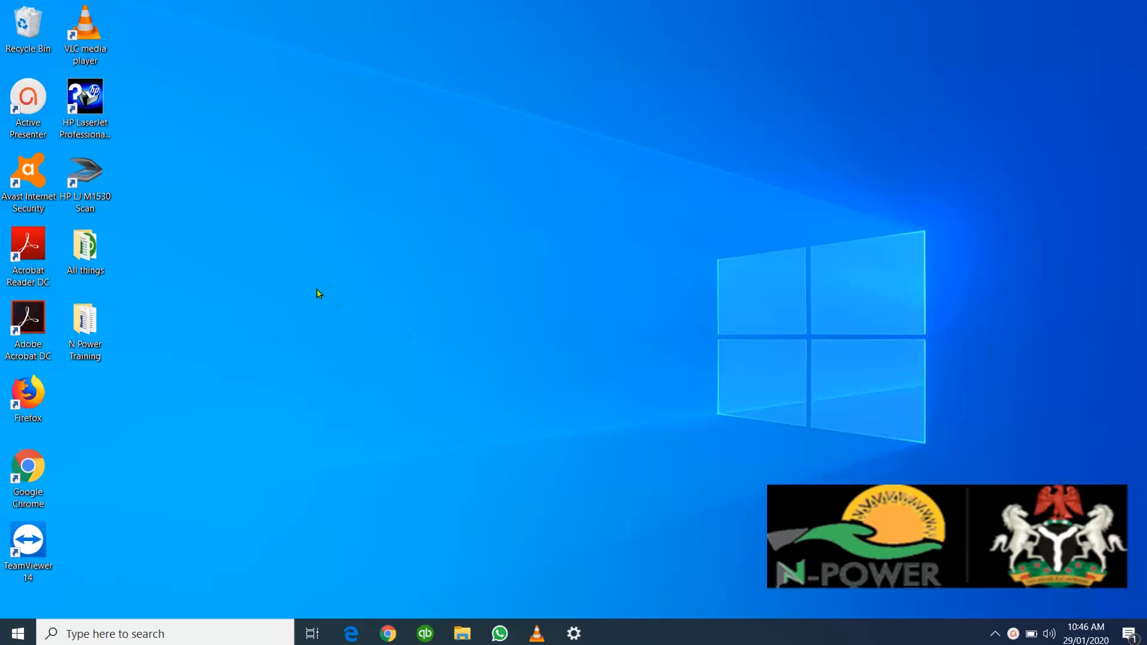
{"action": "mouse_move", "coordinate": [17, 633]}
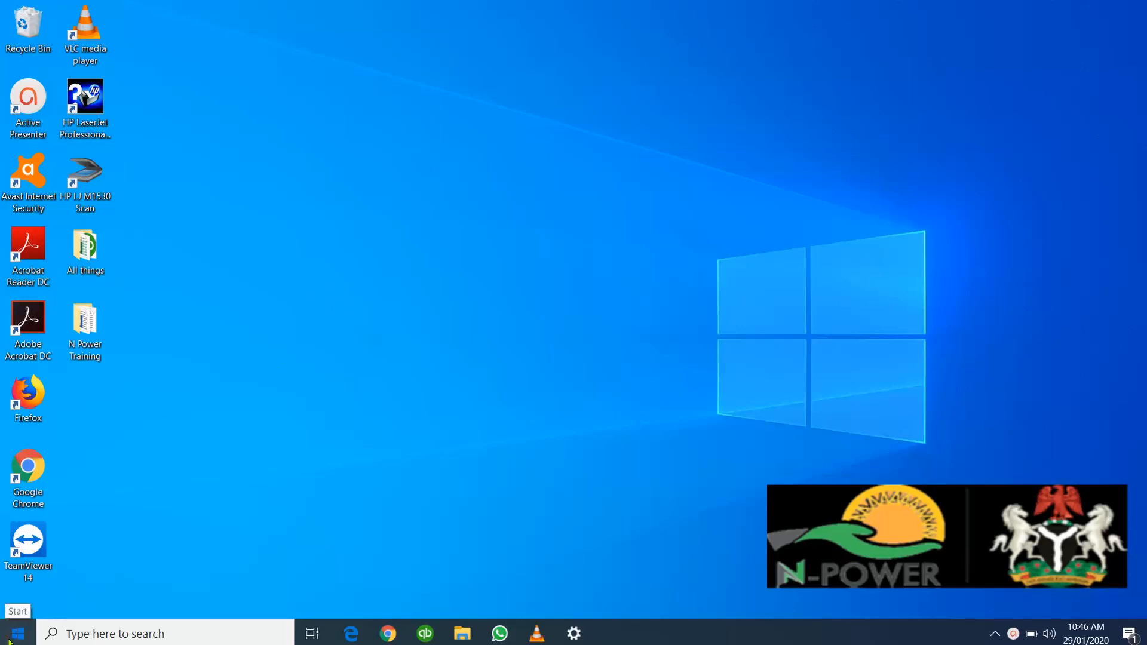
Step: Bring up the Start menu app list and scroll down to Excel 2016 under E
{"action": "left_click", "coordinate": [17, 630]}
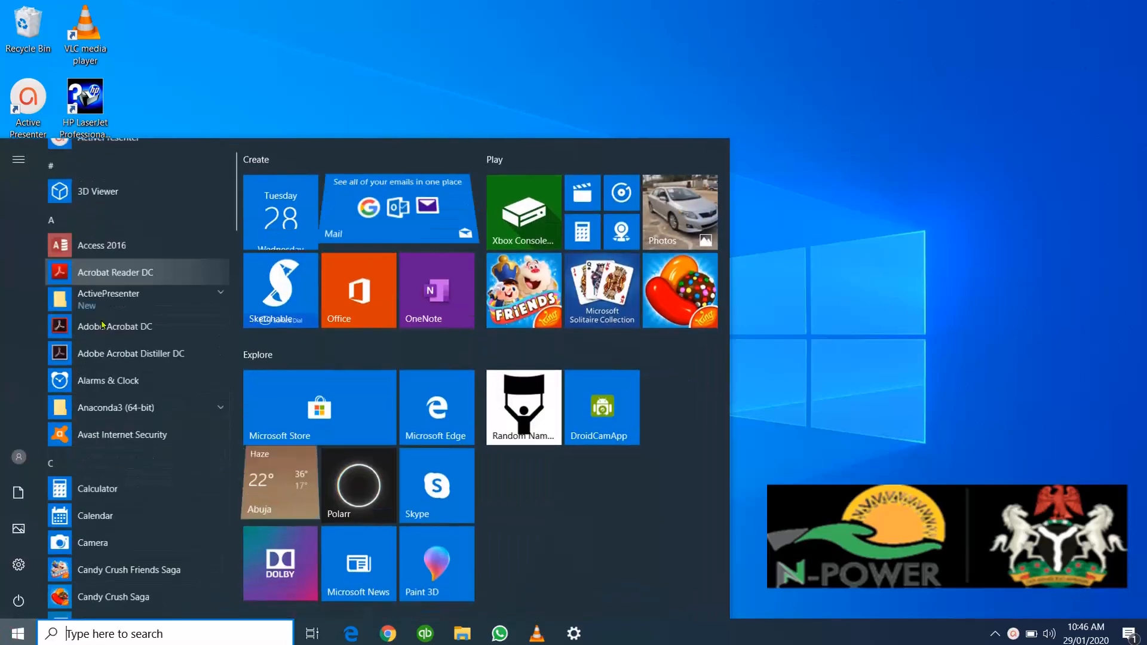
{"action": "scroll", "scroll_direction": "down", "scroll_amount": 3}
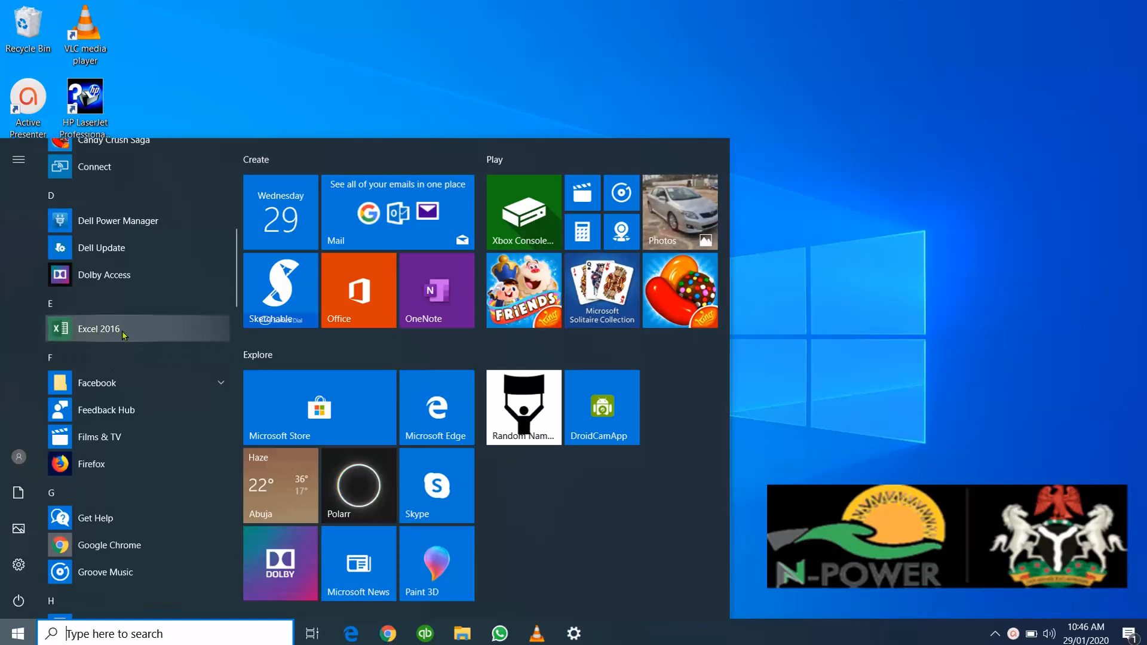
{"action": "mouse_move", "coordinate": [153, 331]}
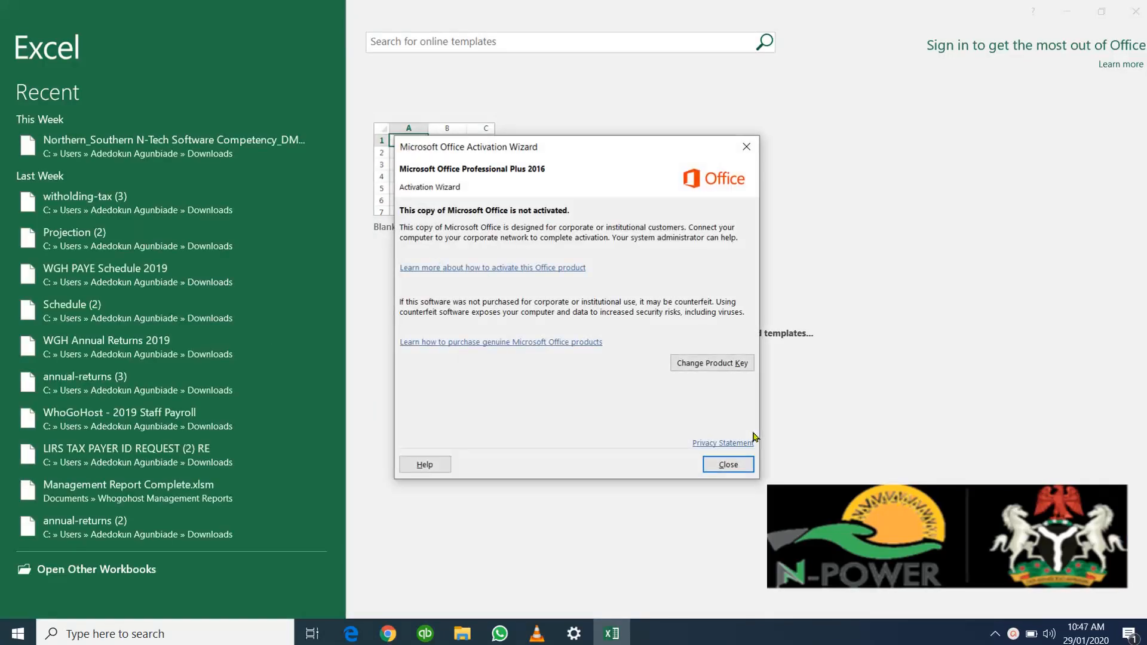
Step: Close the Microsoft Office Activation Wizard to reveal the Excel template gallery
{"action": "left_click", "coordinate": [728, 464]}
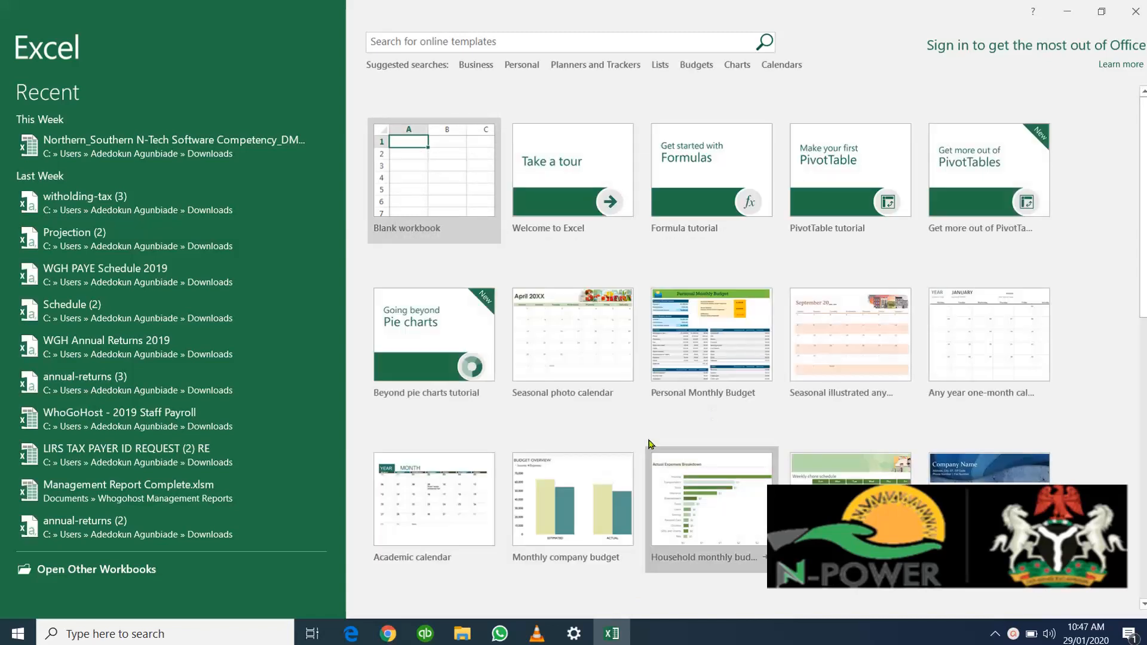
{"action": "mouse_move", "coordinate": [527, 357]}
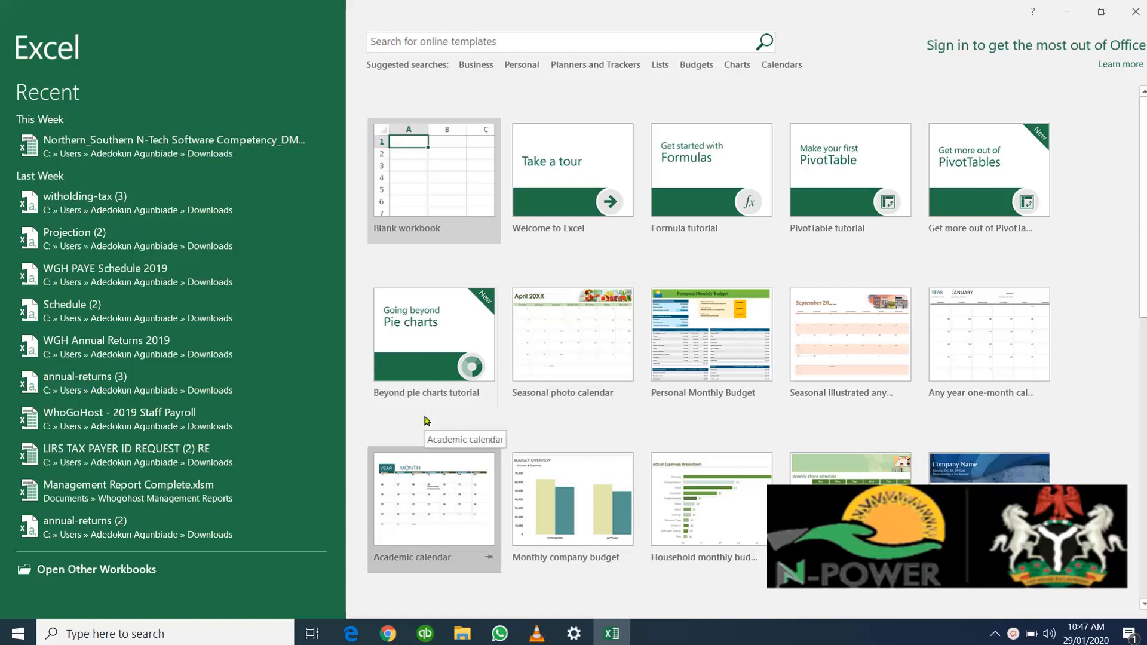
{"action": "mouse_move", "coordinate": [781, 362]}
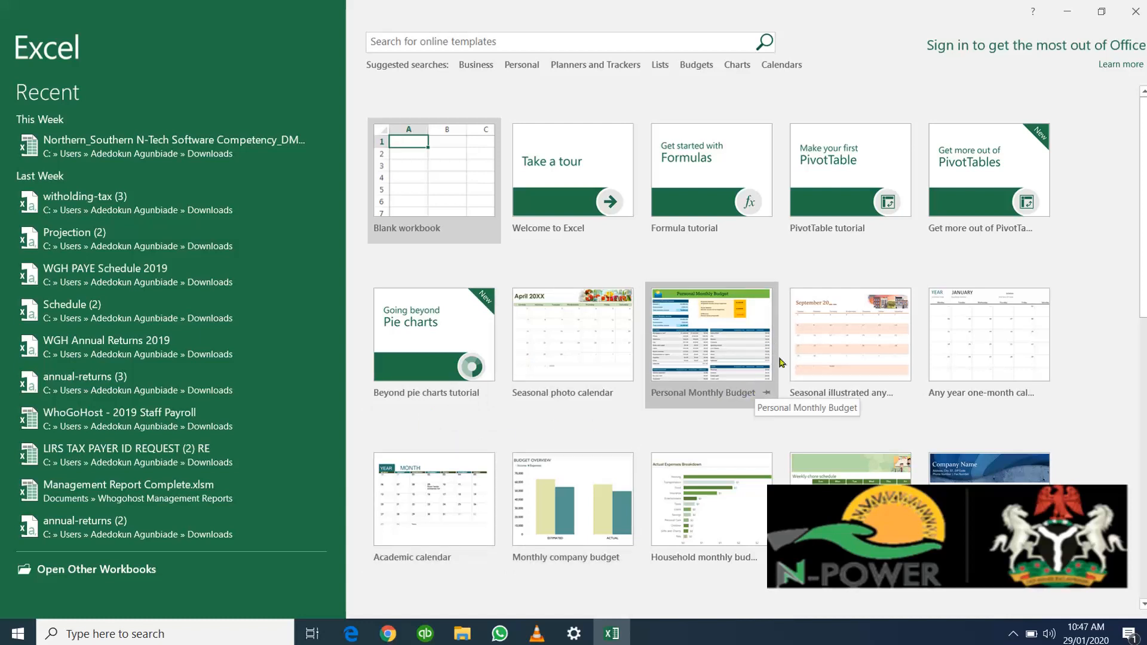
{"action": "mouse_move", "coordinate": [866, 365]}
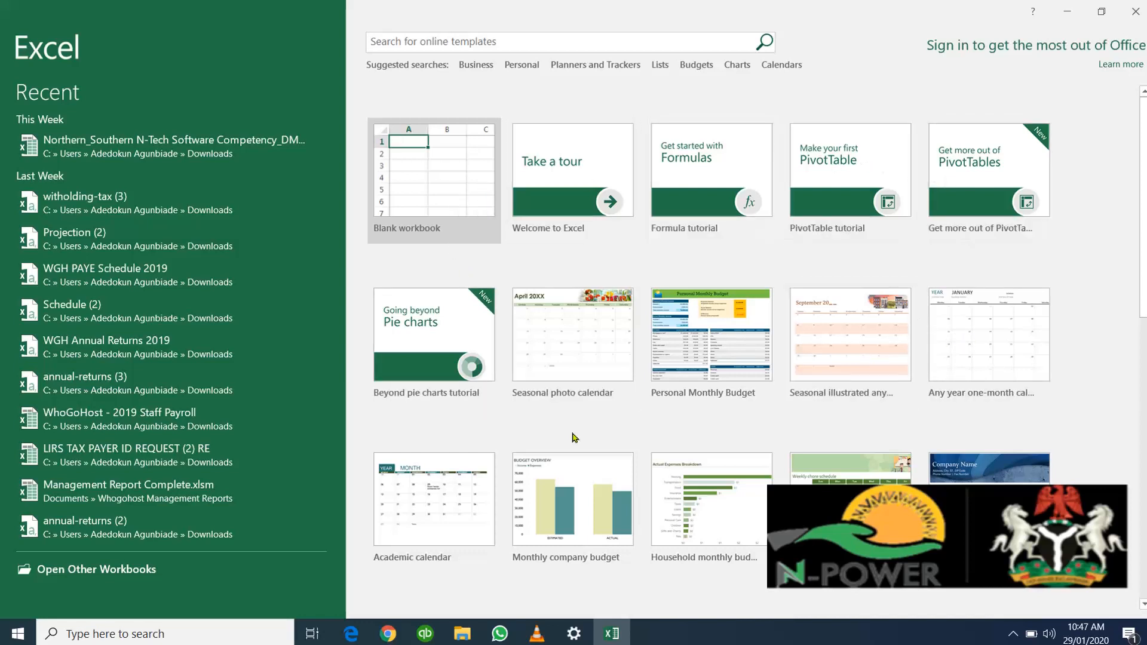
{"action": "mouse_move", "coordinate": [754, 391]}
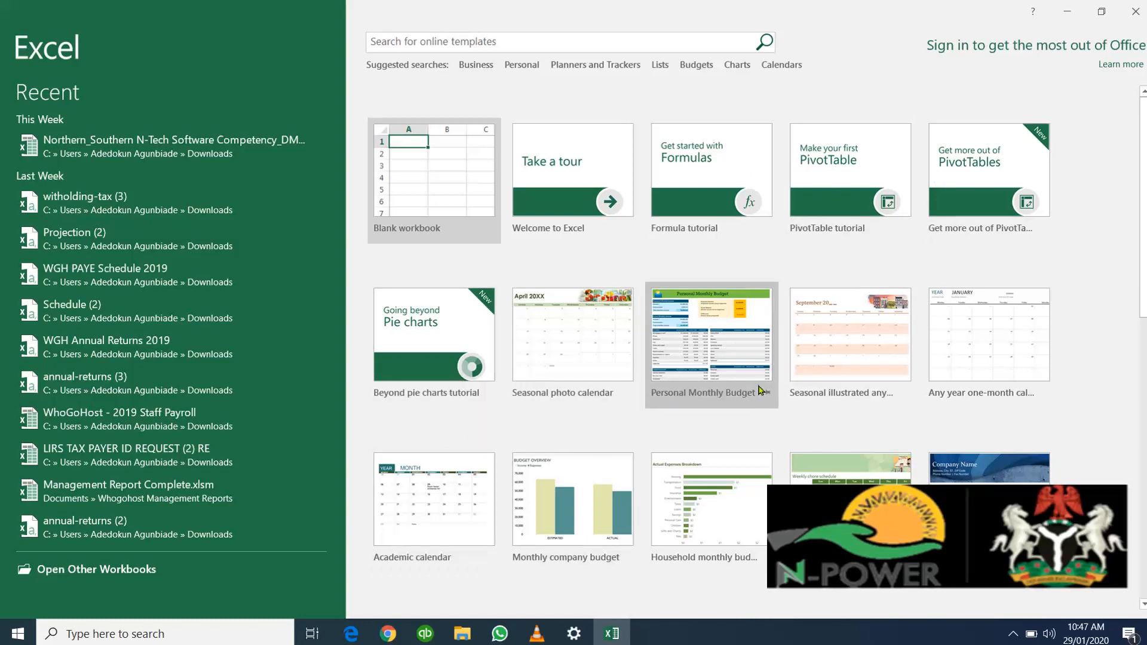
{"action": "mouse_move", "coordinate": [426, 263]}
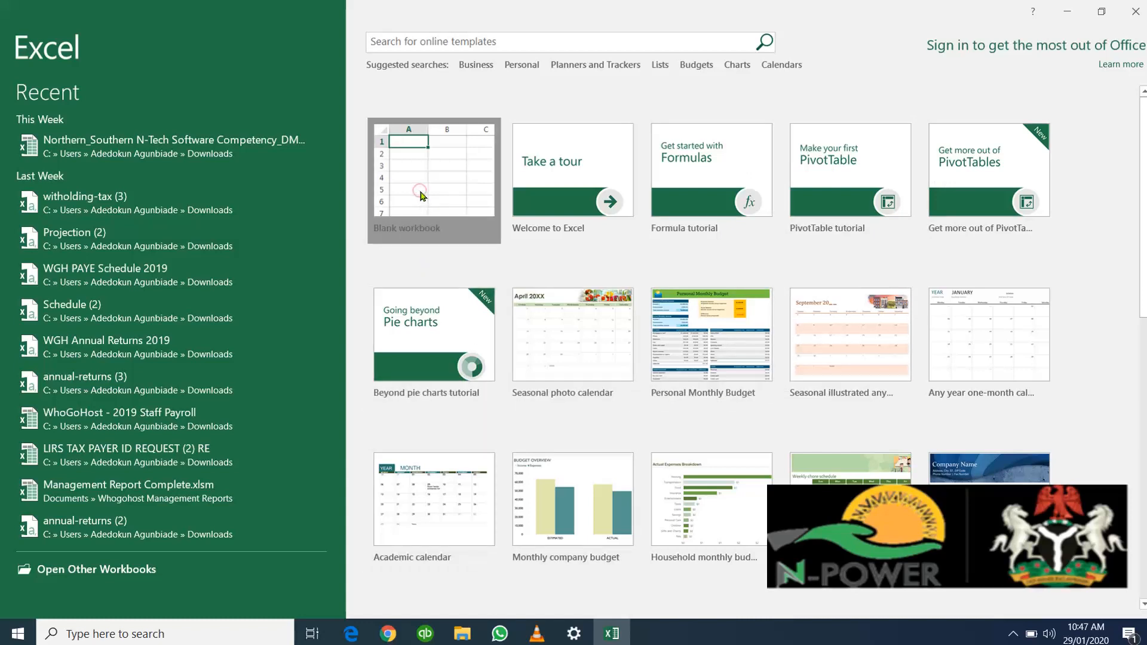
{"action": "left_click", "coordinate": [422, 195]}
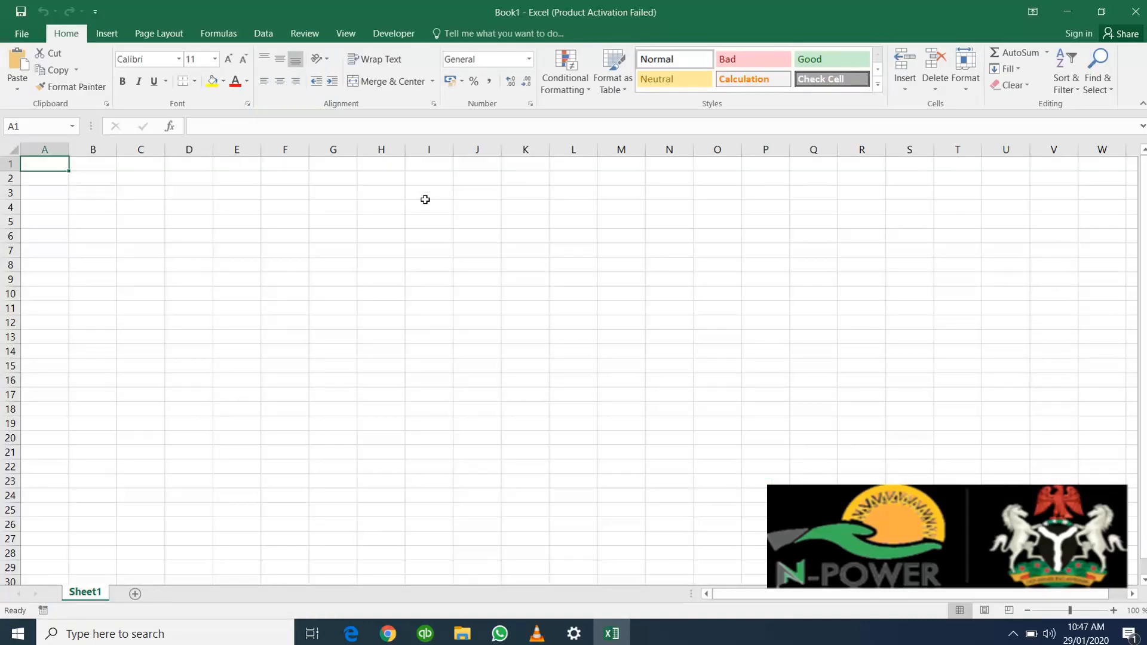
{"action": "mouse_move", "coordinate": [412, 251]}
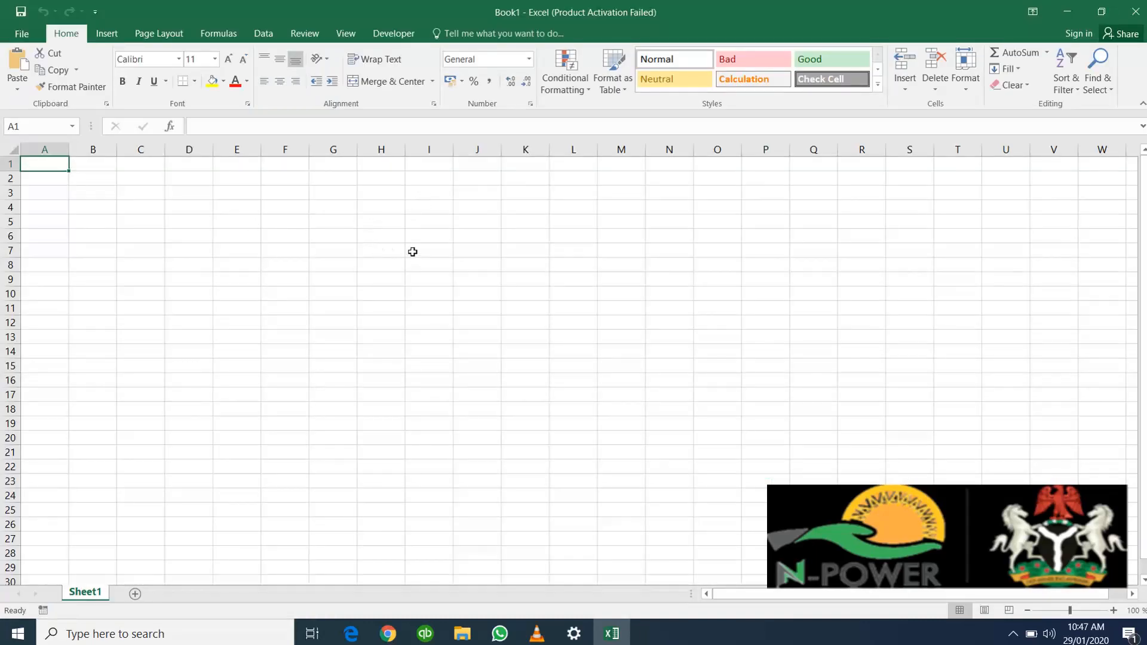
{"action": "left_click", "coordinate": [380, 236]}
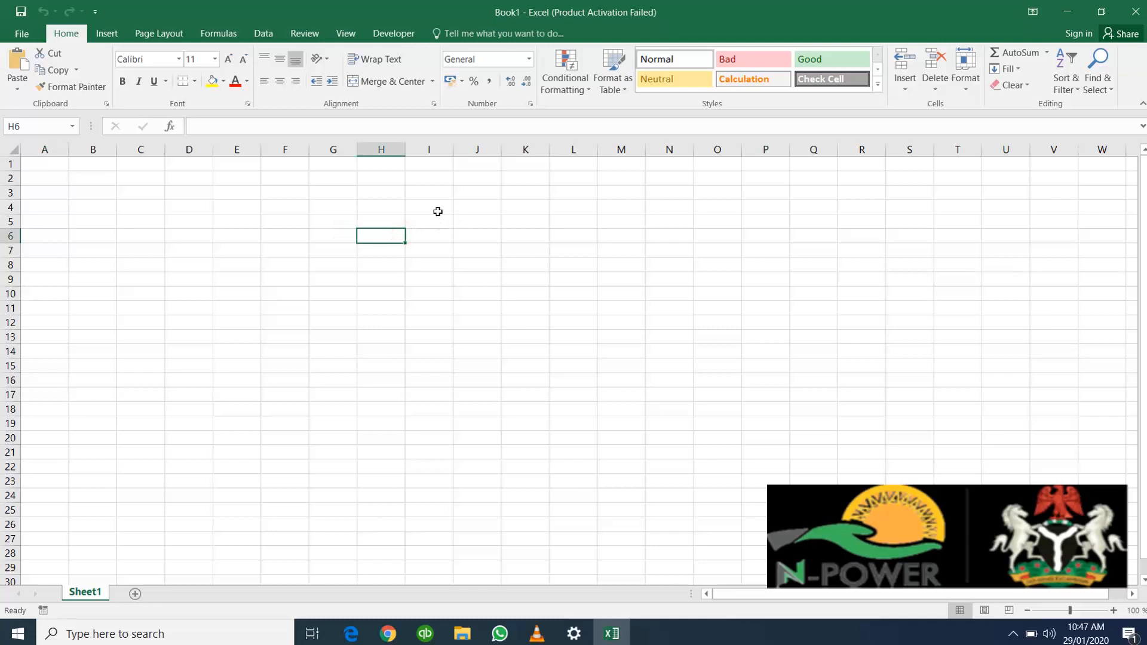
{"action": "mouse_move", "coordinate": [434, 207]}
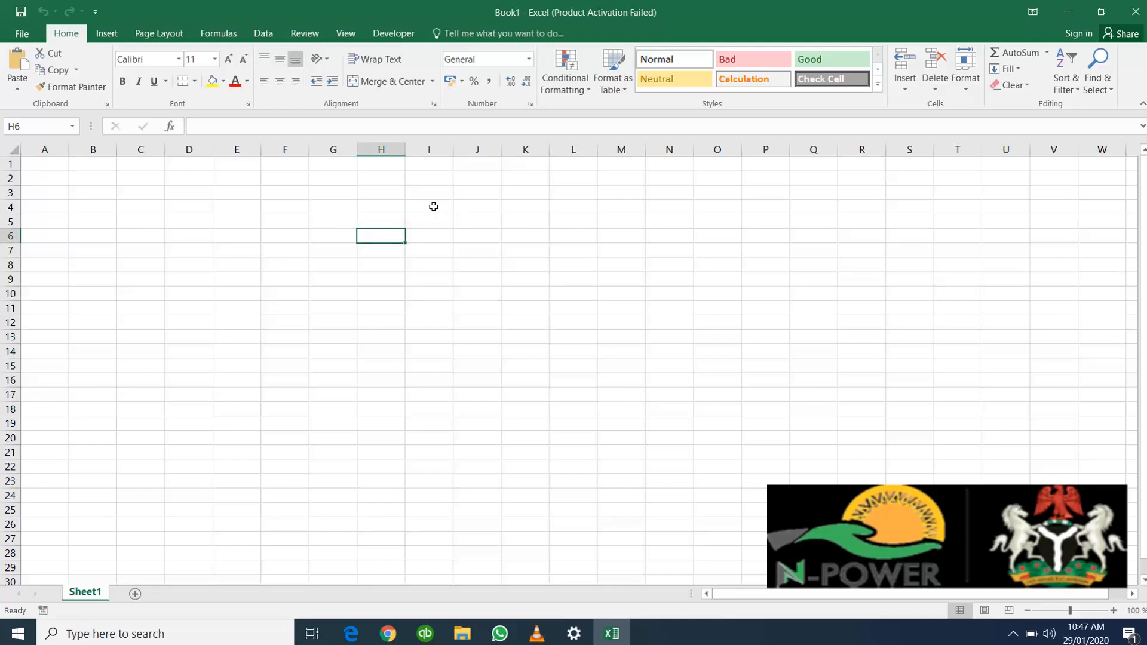
{"action": "mouse_move", "coordinate": [232, 237]}
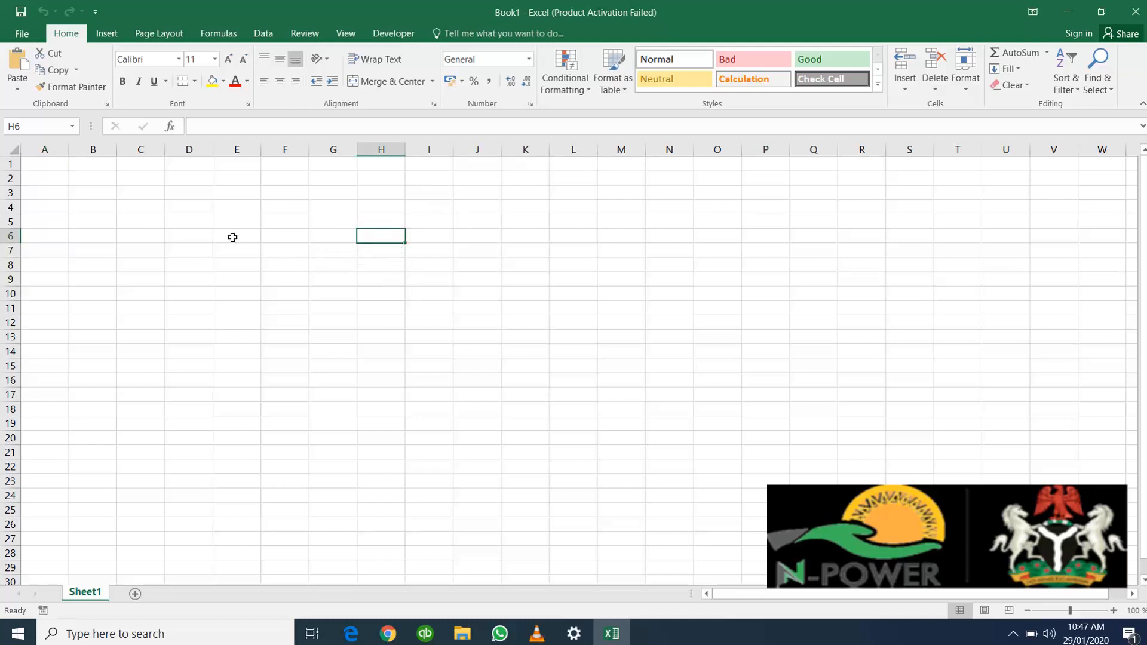
{"action": "left_click", "coordinate": [285, 235]}
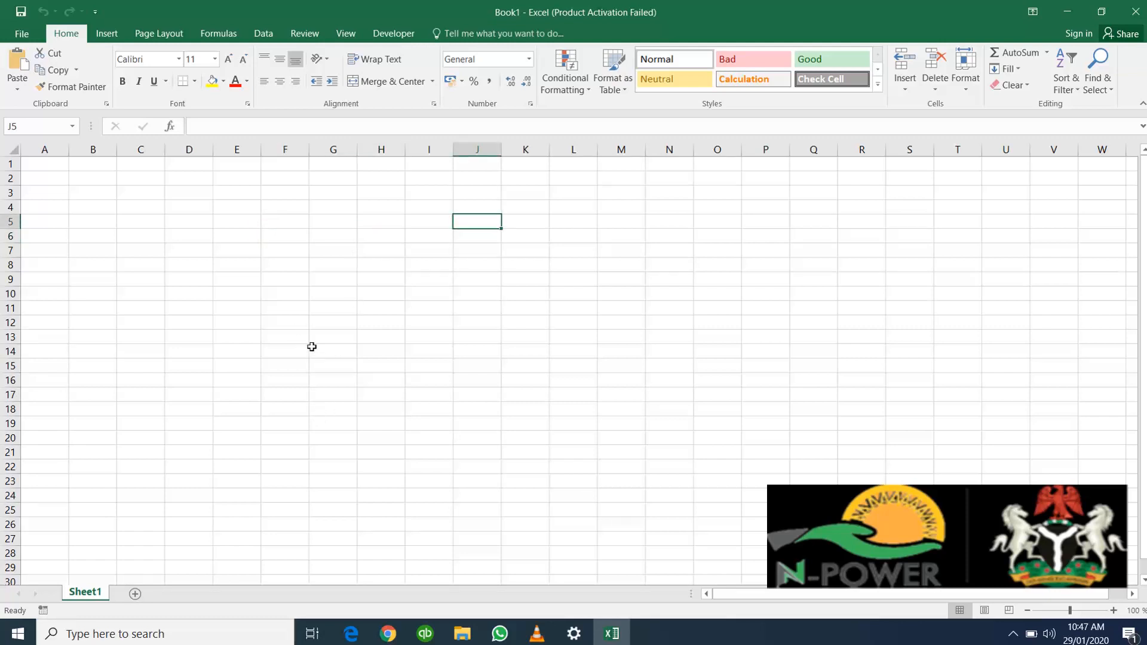
{"action": "mouse_move", "coordinate": [298, 281]}
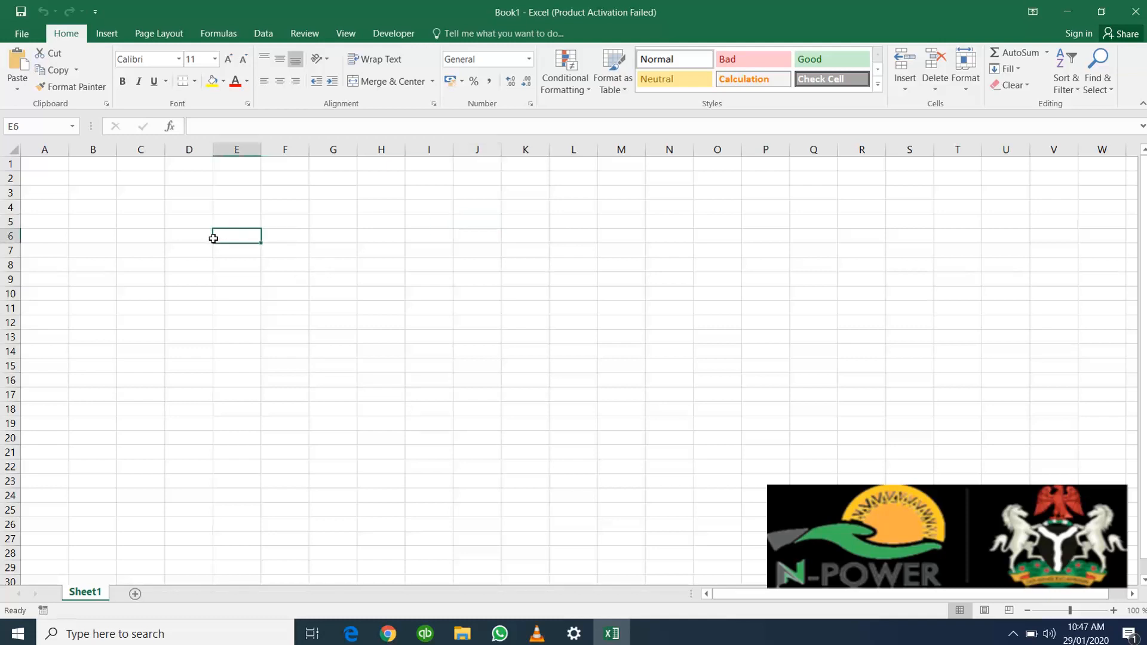
{"action": "left_click", "coordinate": [141, 192]}
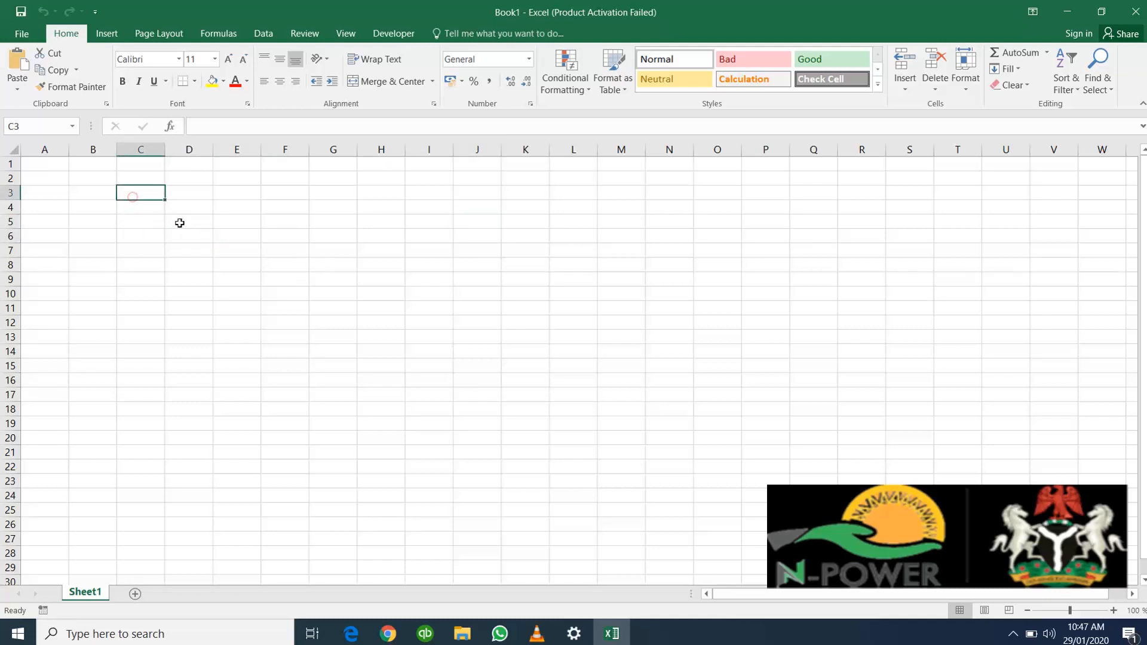
{"action": "left_click", "coordinate": [236, 235]}
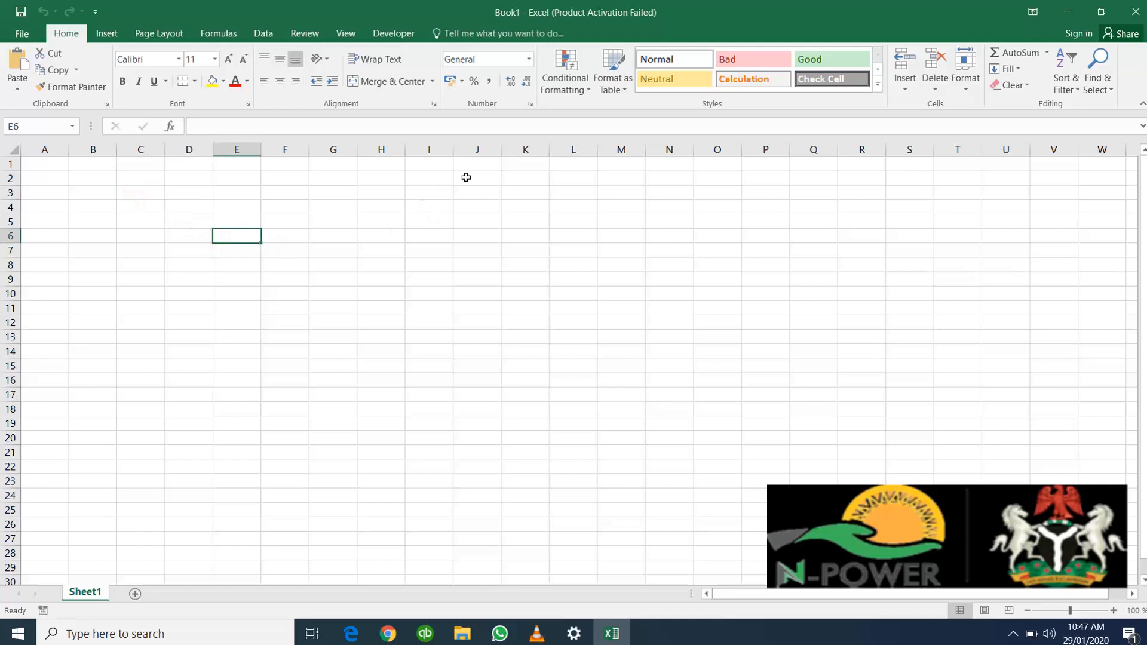
{"action": "mouse_move", "coordinate": [501, 183]}
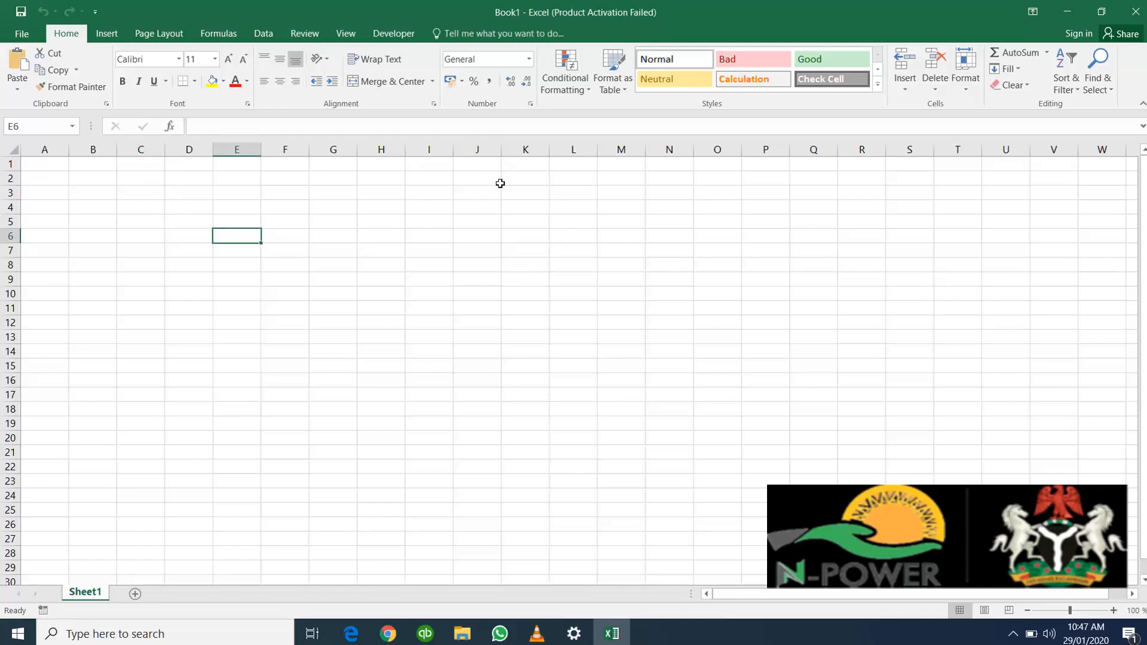
{"action": "mouse_move", "coordinate": [498, 186]}
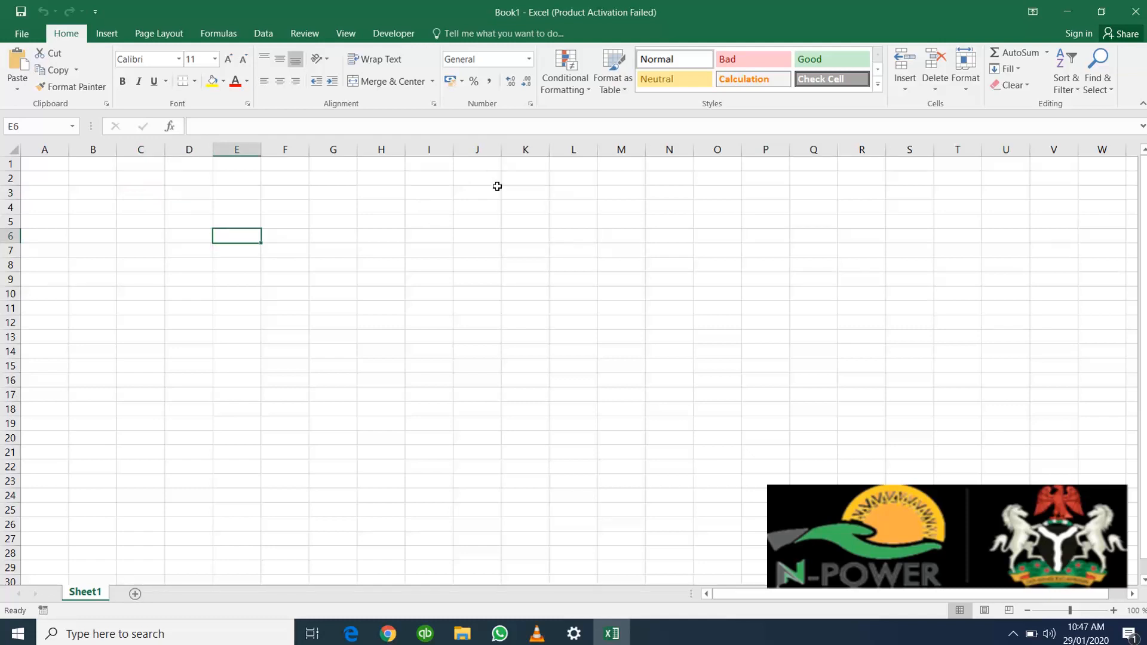
{"action": "mouse_move", "coordinate": [583, 6]}
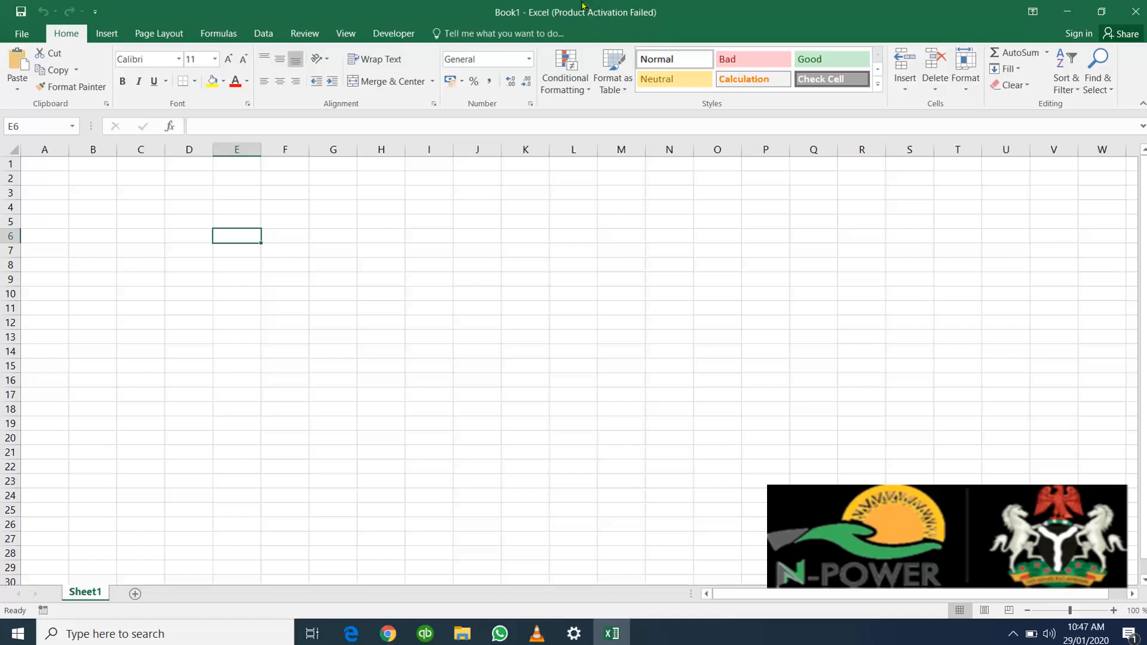
{"action": "mouse_move", "coordinate": [675, 14]}
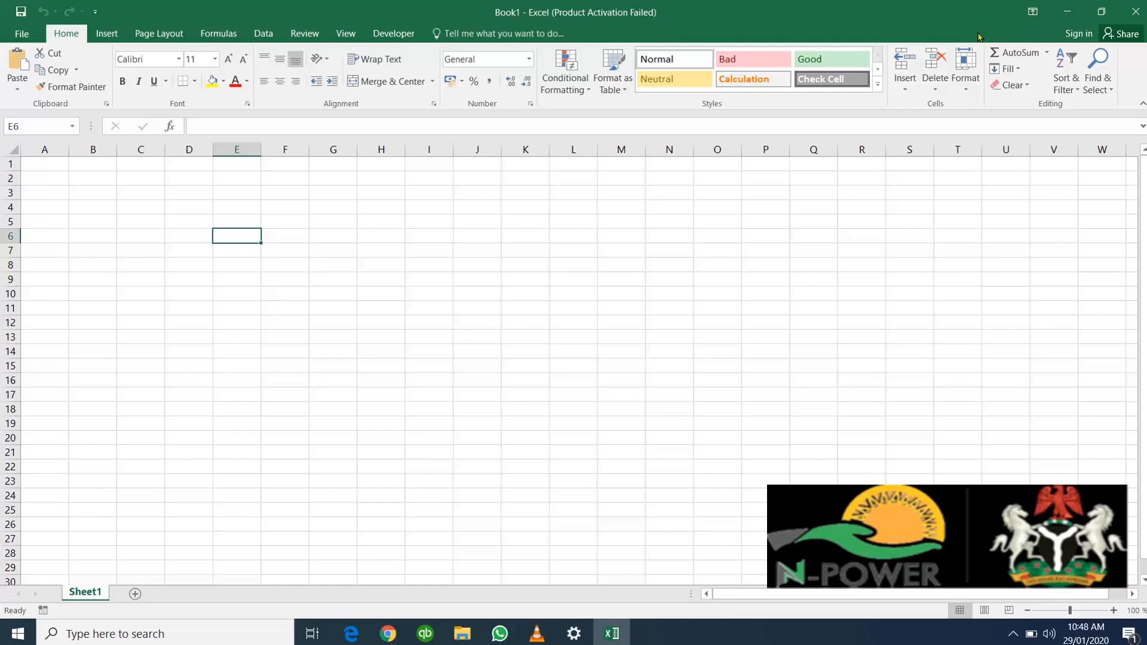
{"action": "mouse_move", "coordinate": [90, 37]}
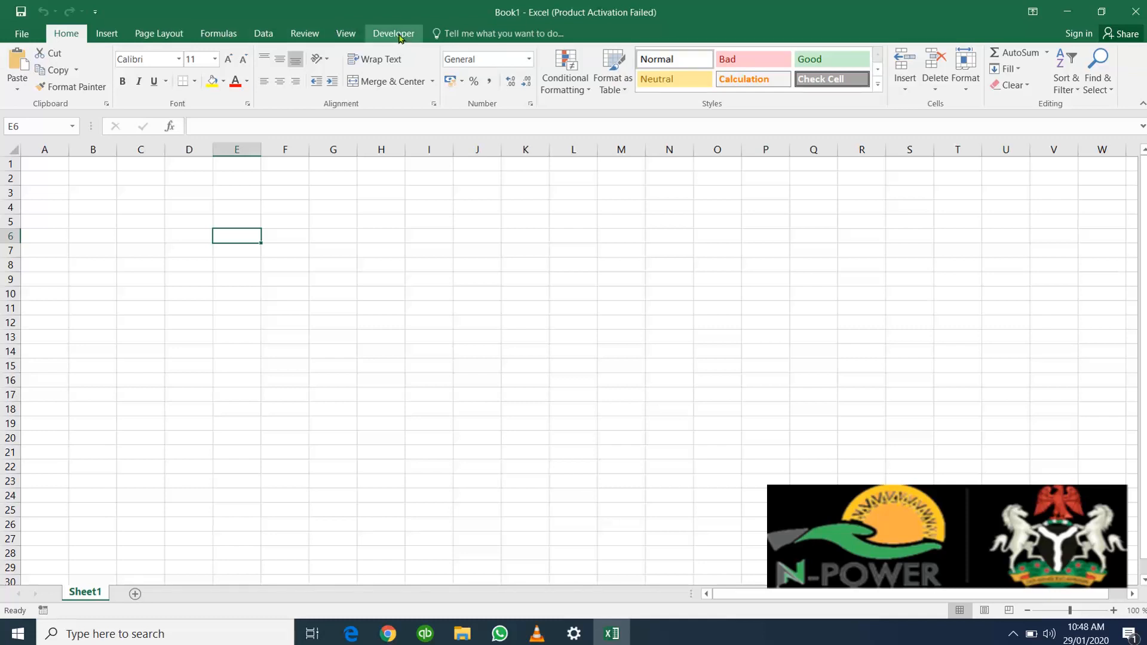
{"action": "mouse_move", "coordinate": [405, 38]}
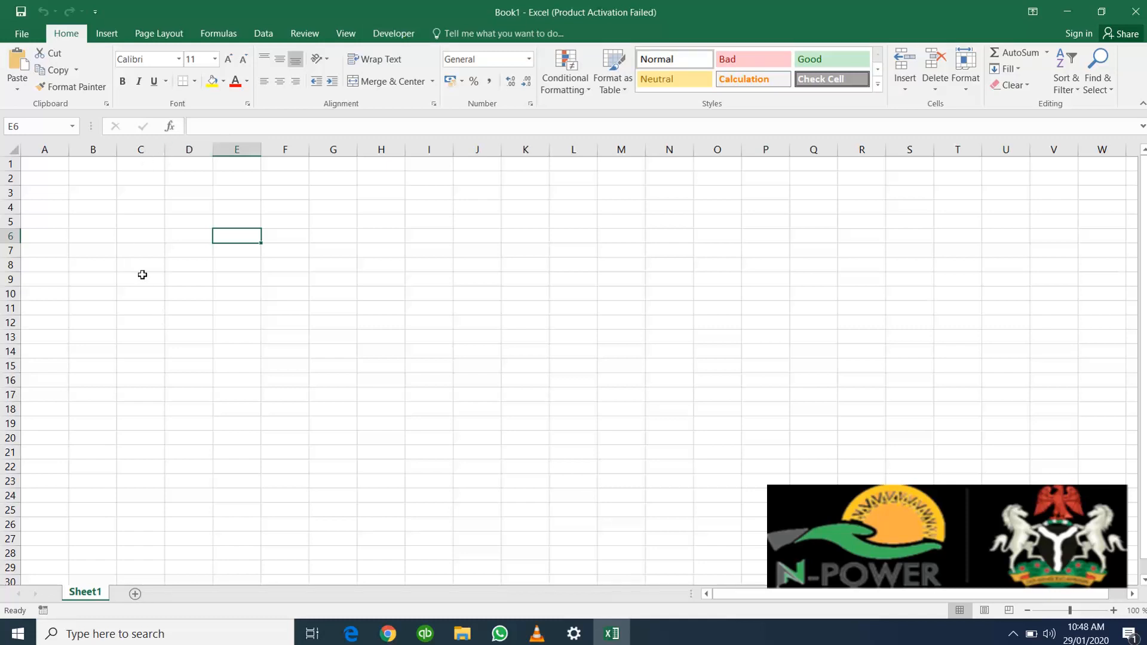
{"action": "mouse_move", "coordinate": [162, 70]}
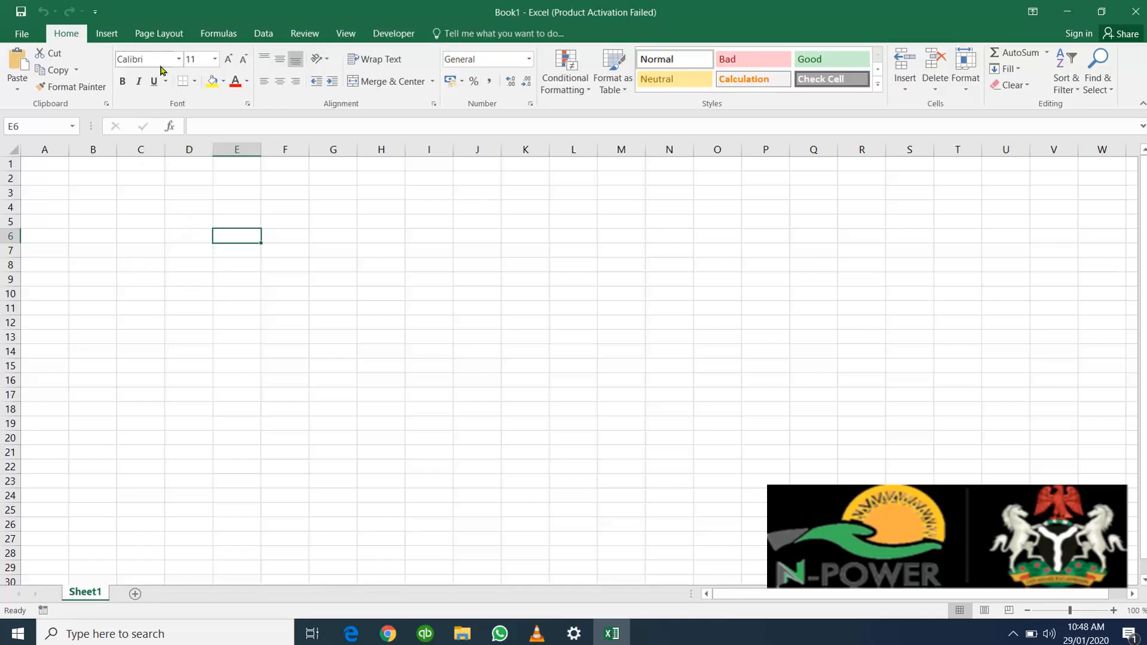
{"action": "mouse_move", "coordinate": [1085, 114]}
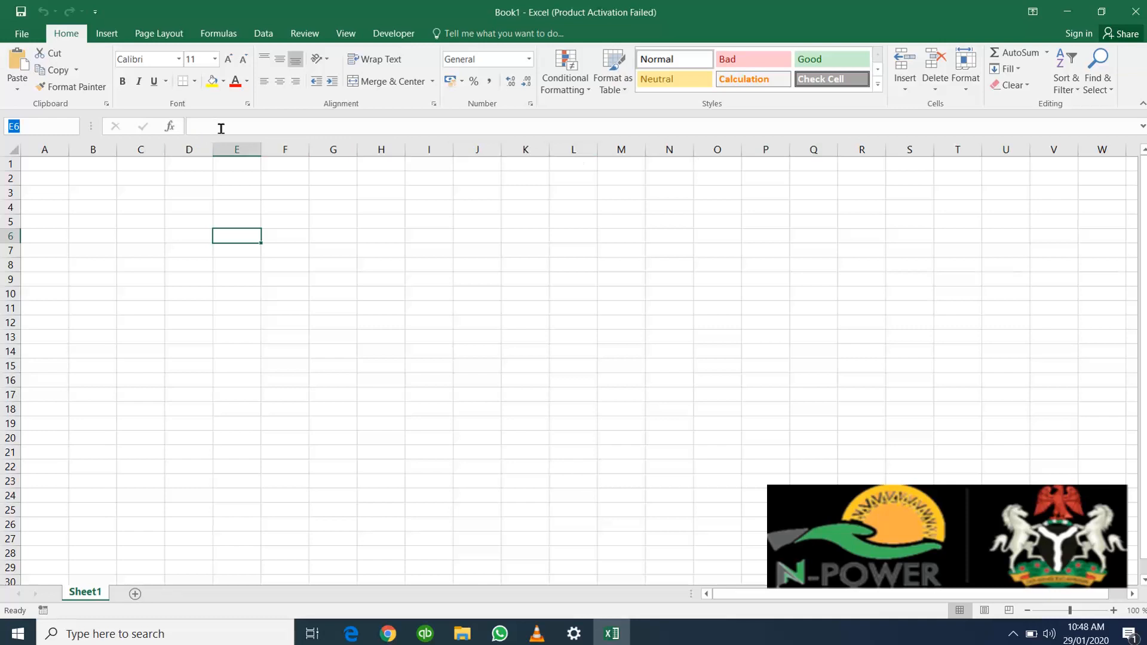
{"action": "left_click", "coordinate": [27, 126]}
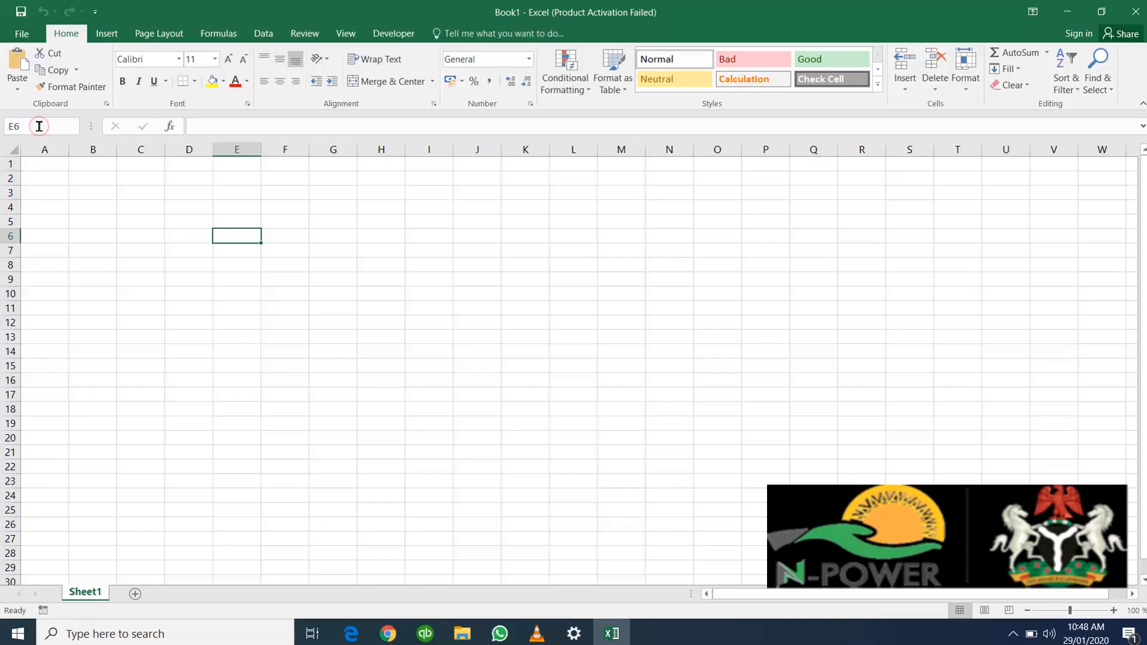
{"action": "mouse_move", "coordinate": [229, 242]}
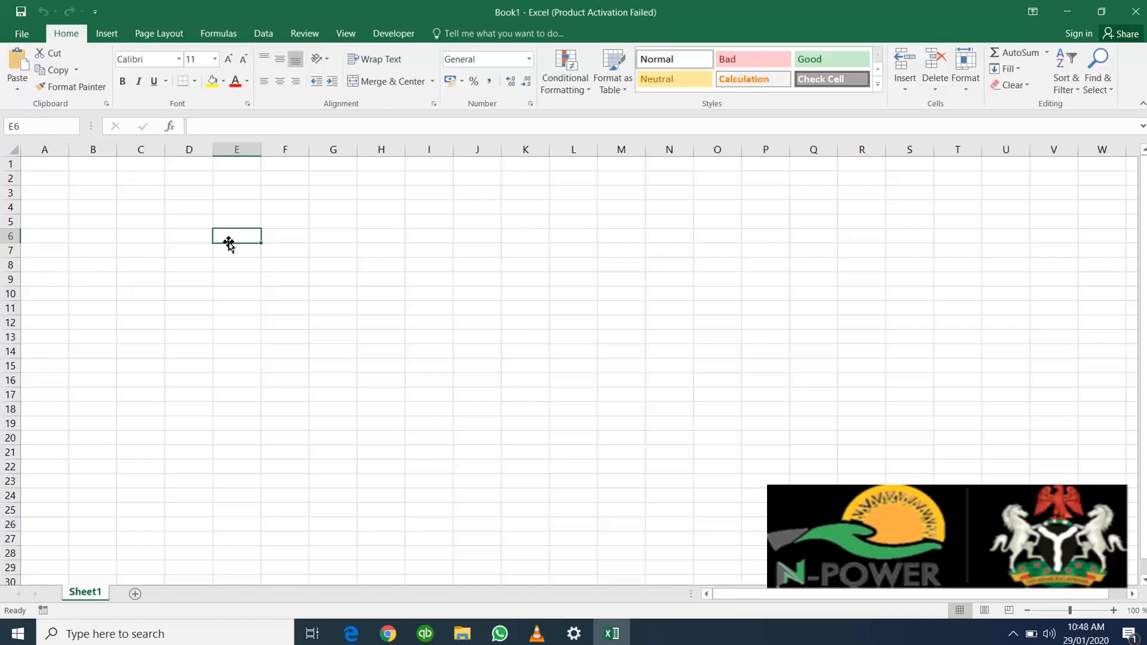
Step: Select cell A1, then all of column A, then all of row 1
{"action": "left_click", "coordinate": [44, 163]}
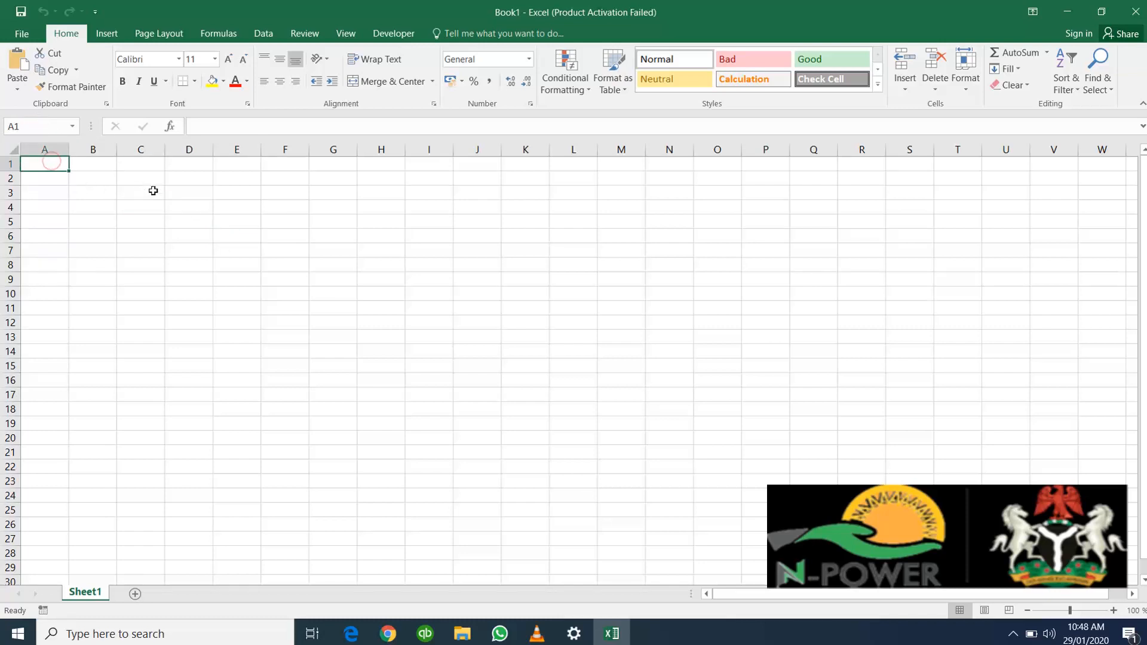
{"action": "mouse_move", "coordinate": [37, 126]}
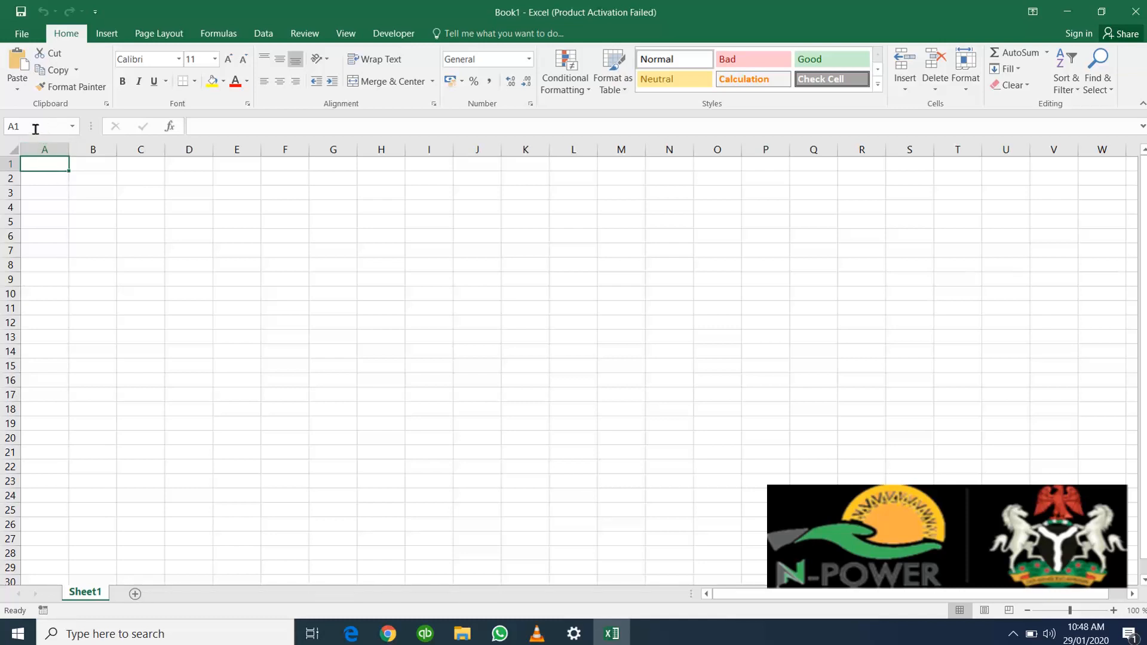
{"action": "left_click", "coordinate": [44, 150]}
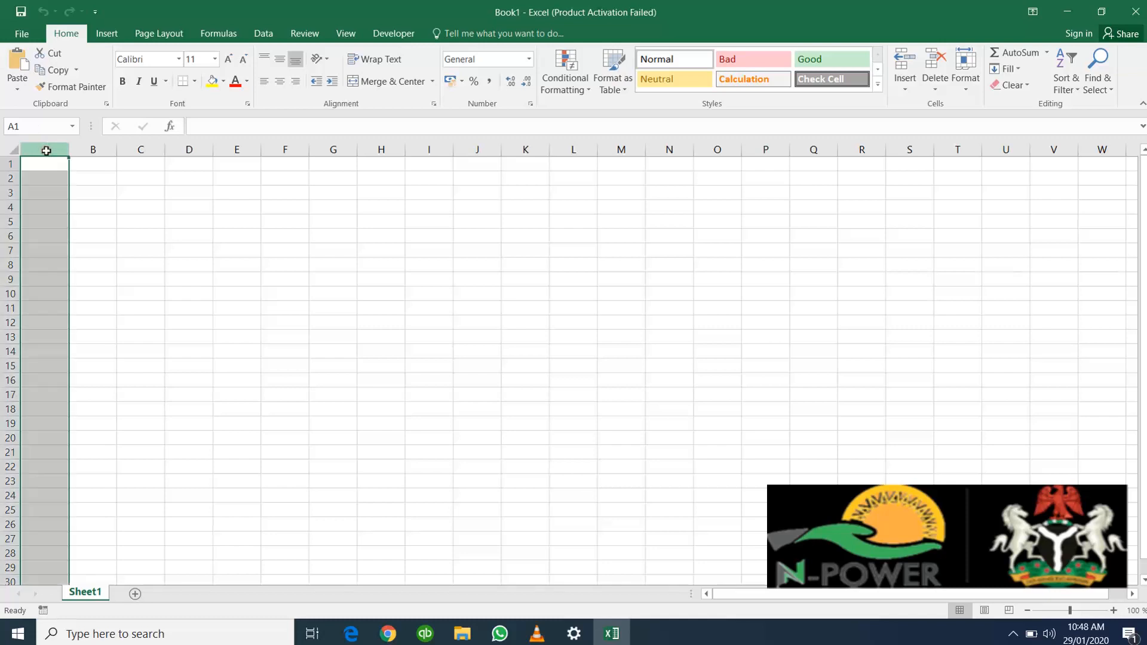
{"action": "left_click", "coordinate": [43, 163]}
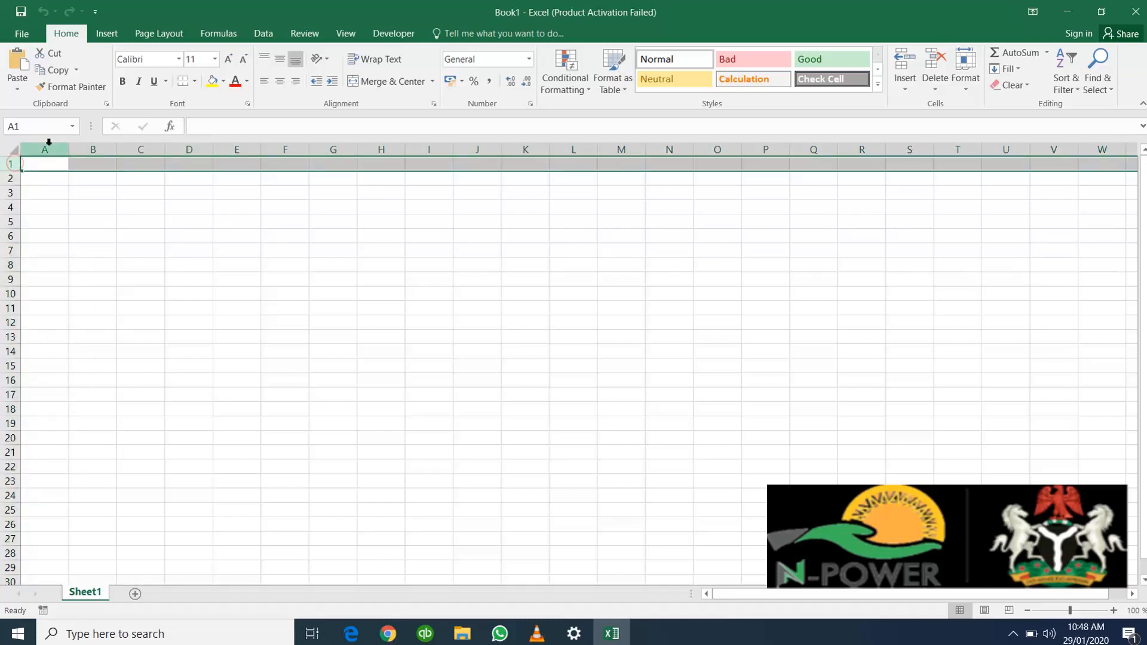
{"action": "mouse_move", "coordinate": [142, 149]}
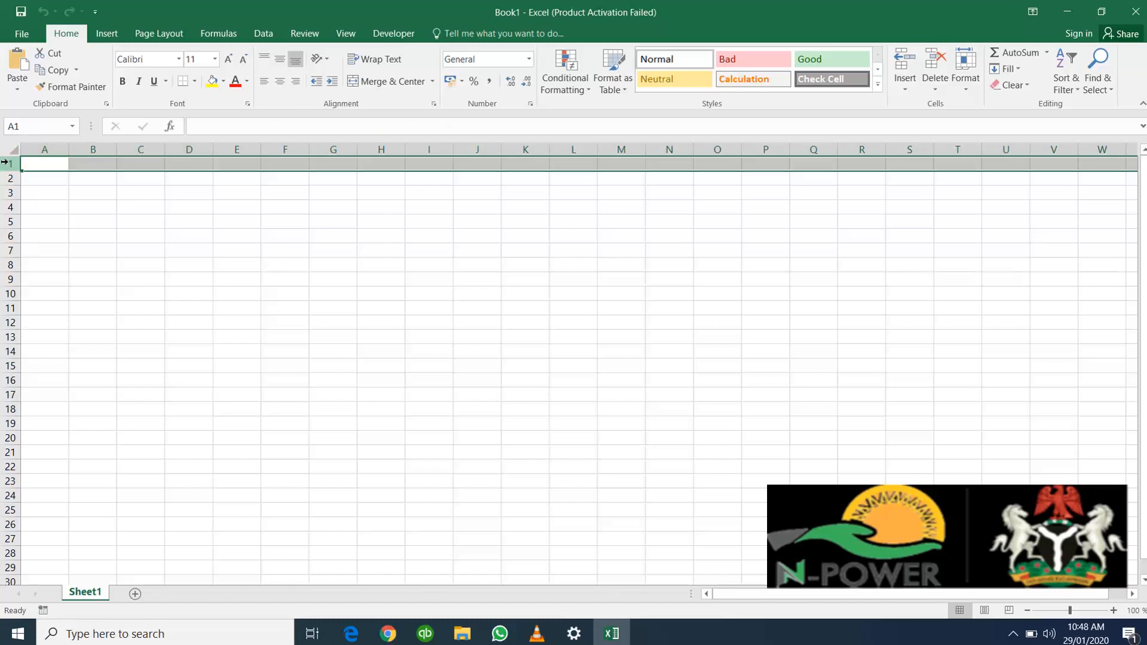
{"action": "left_click", "coordinate": [45, 150]}
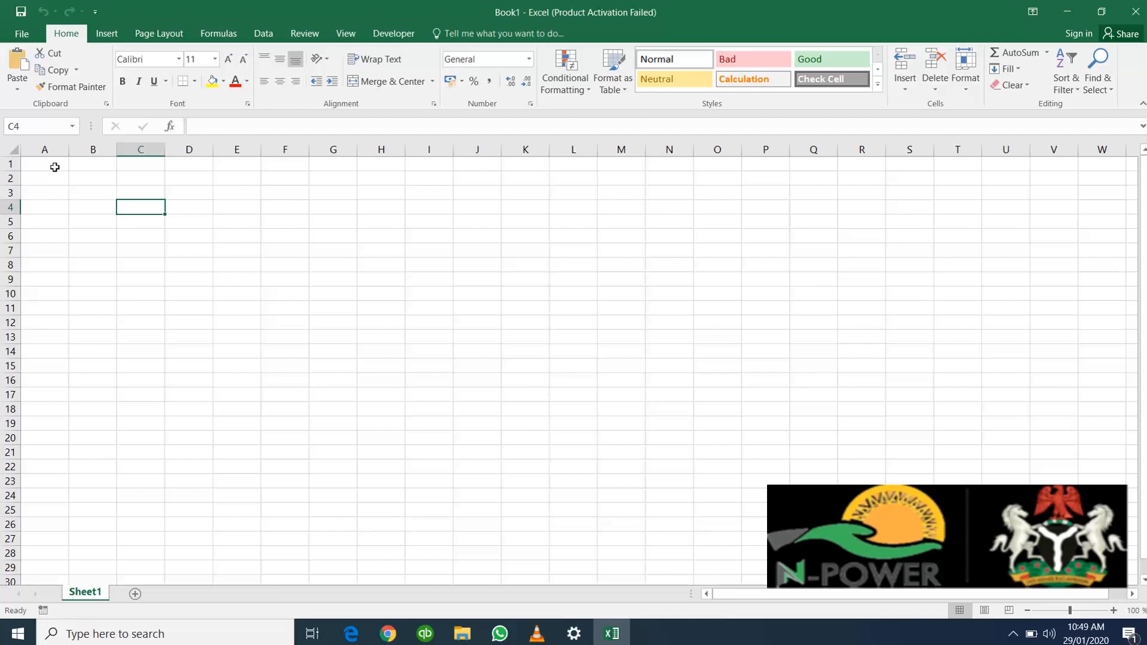
{"action": "left_click", "coordinate": [44, 165]}
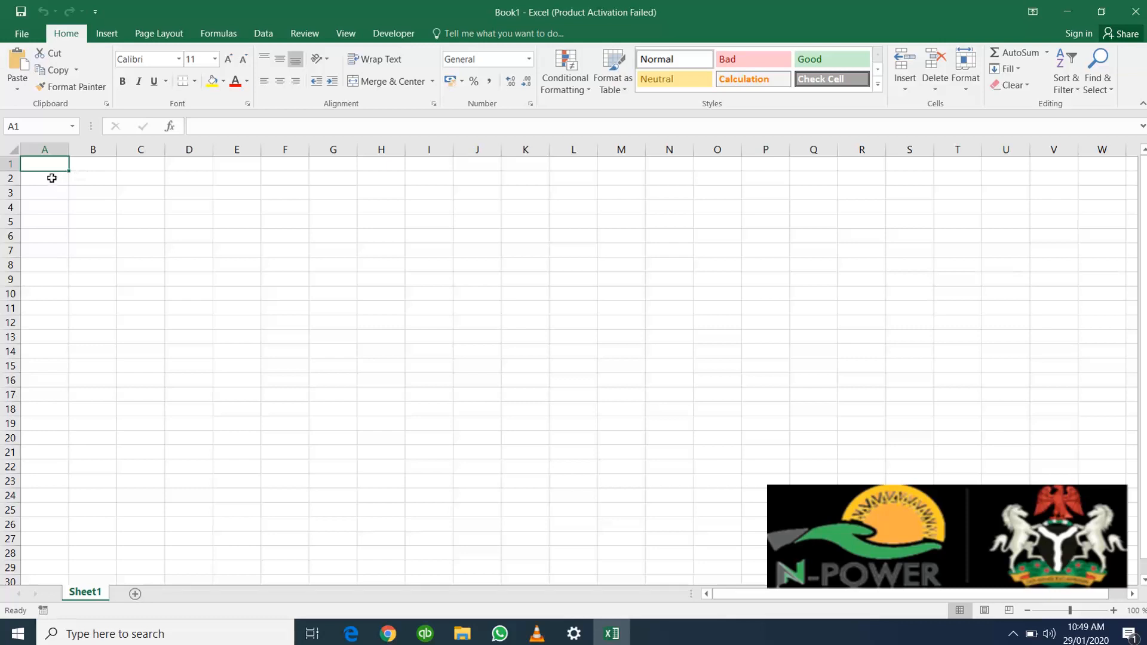
{"action": "left_click", "coordinate": [44, 178]}
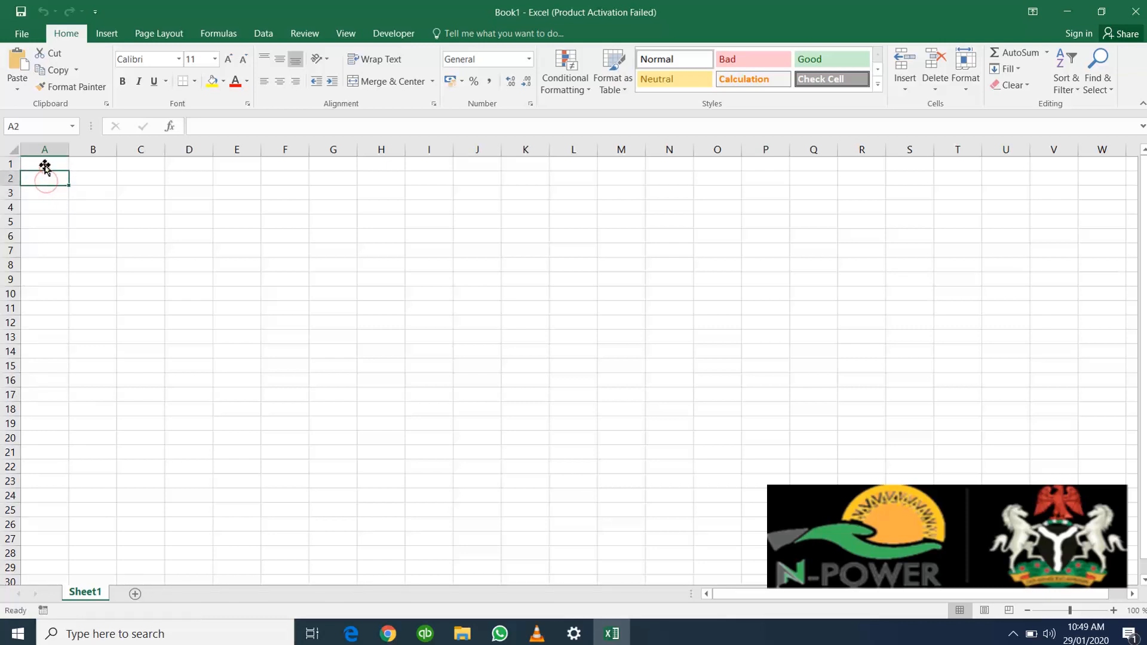
{"action": "left_click", "coordinate": [44, 163]}
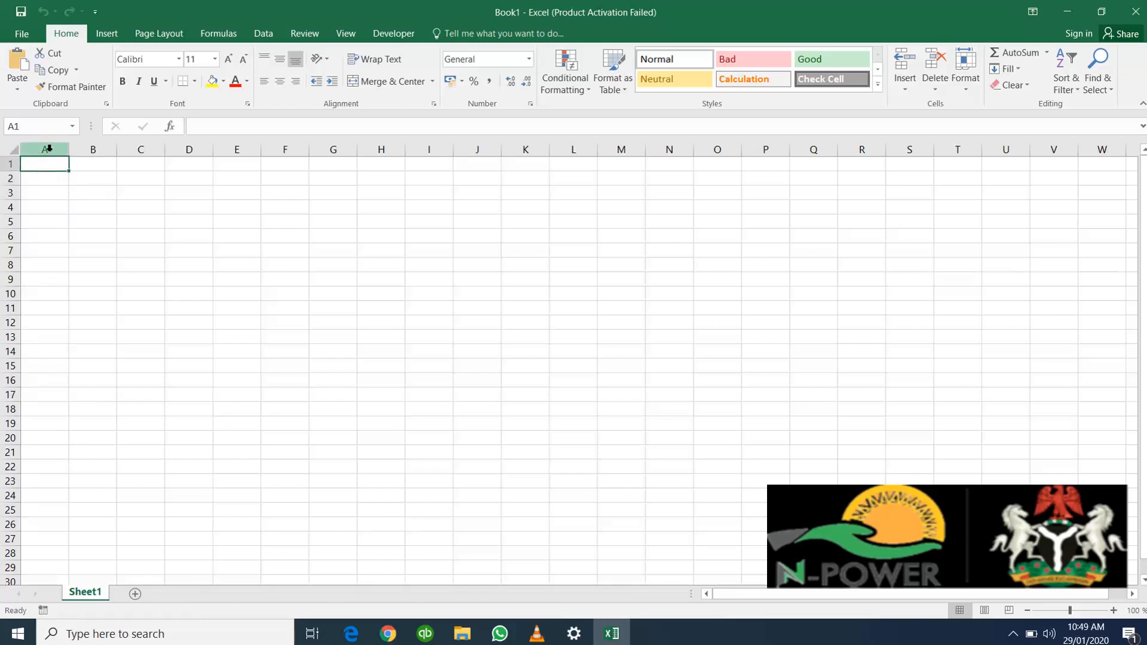
{"action": "mouse_move", "coordinate": [47, 235]}
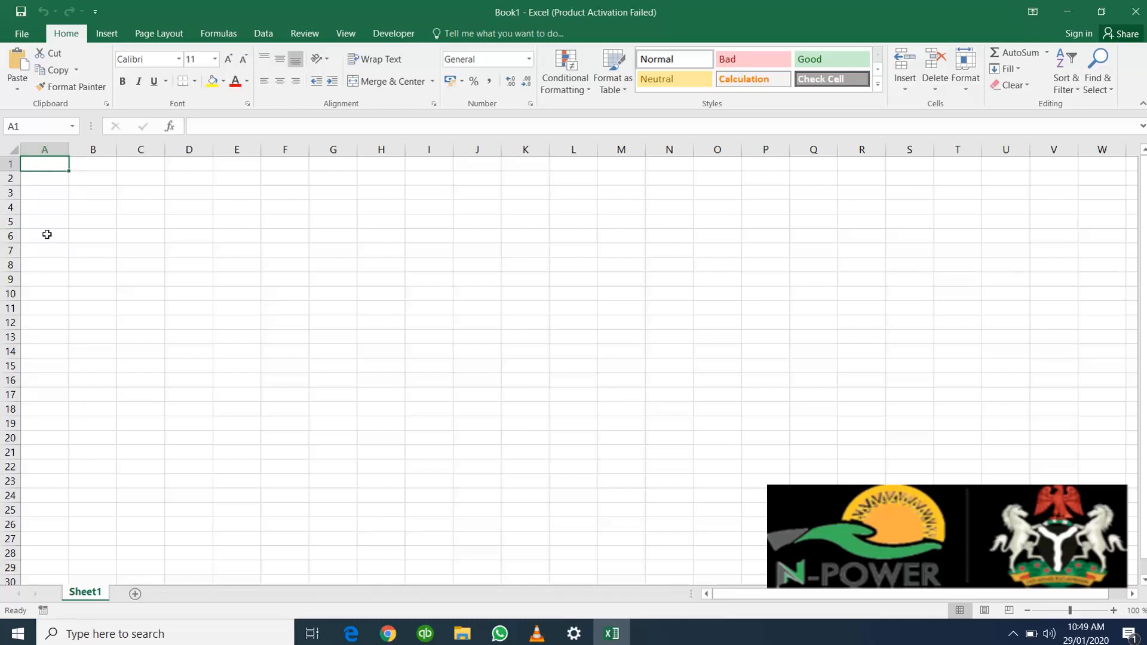
{"action": "mouse_move", "coordinate": [155, 250]}
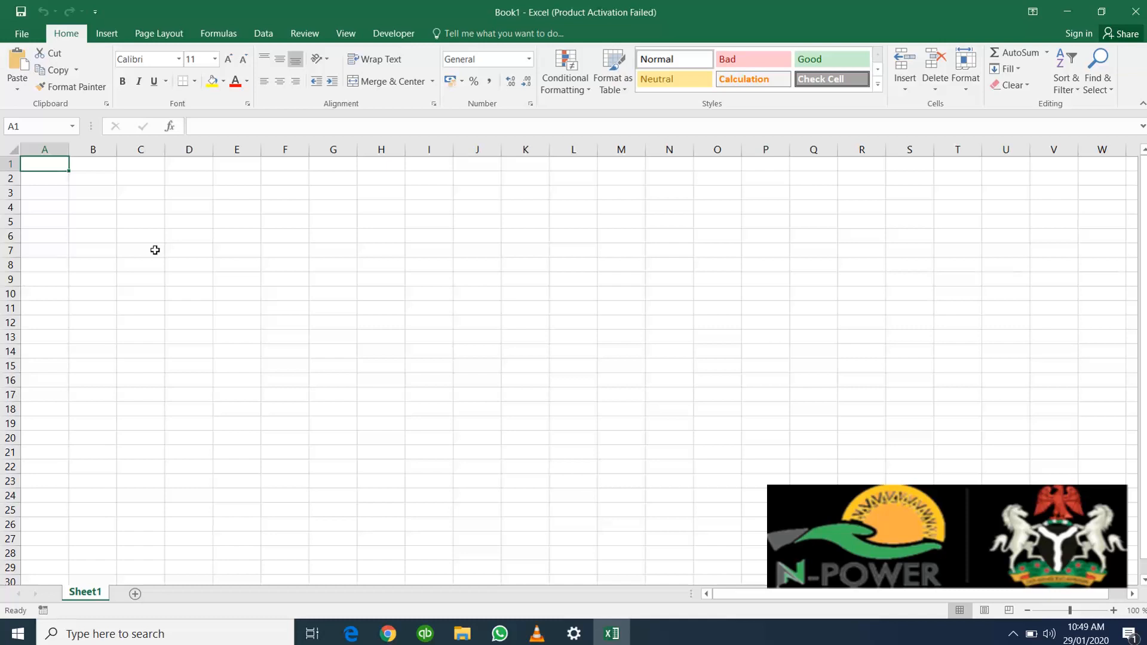
{"action": "mouse_move", "coordinate": [217, 332]}
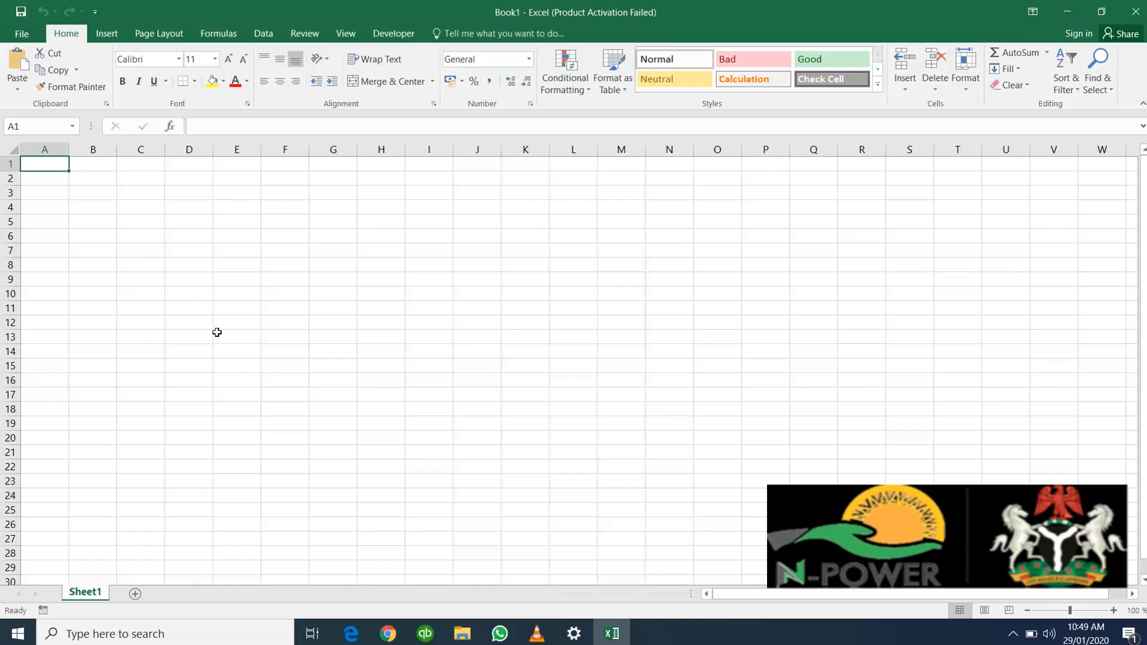
{"action": "scroll", "scroll_direction": "down", "scroll_amount": 3}
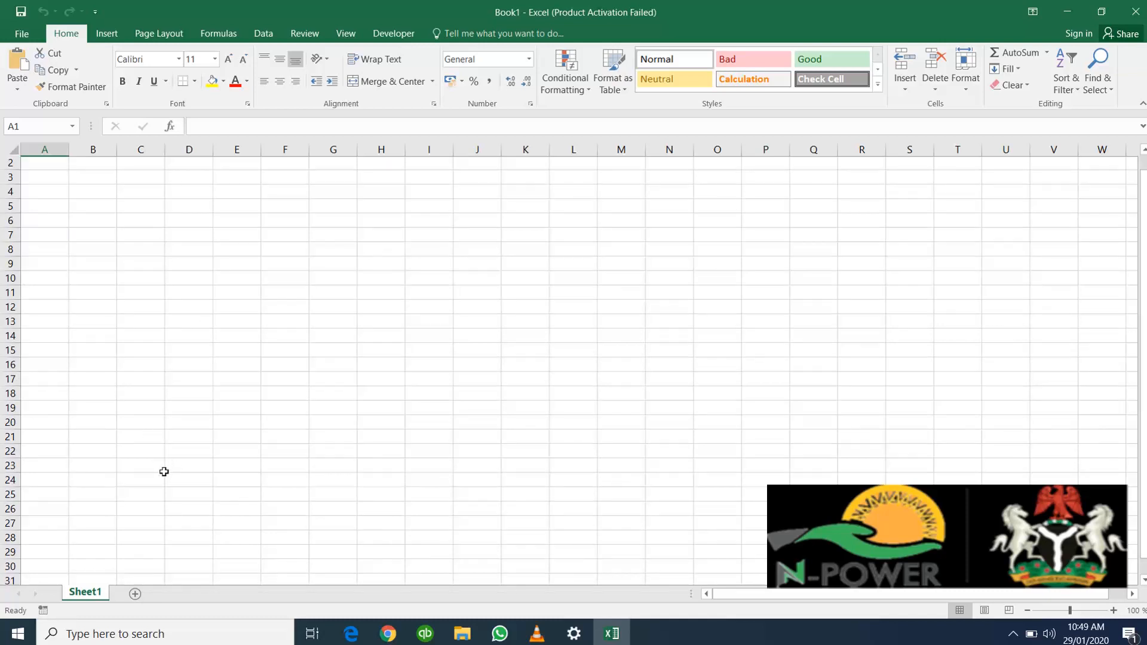
{"action": "scroll", "scroll_direction": "down", "scroll_amount": 3}
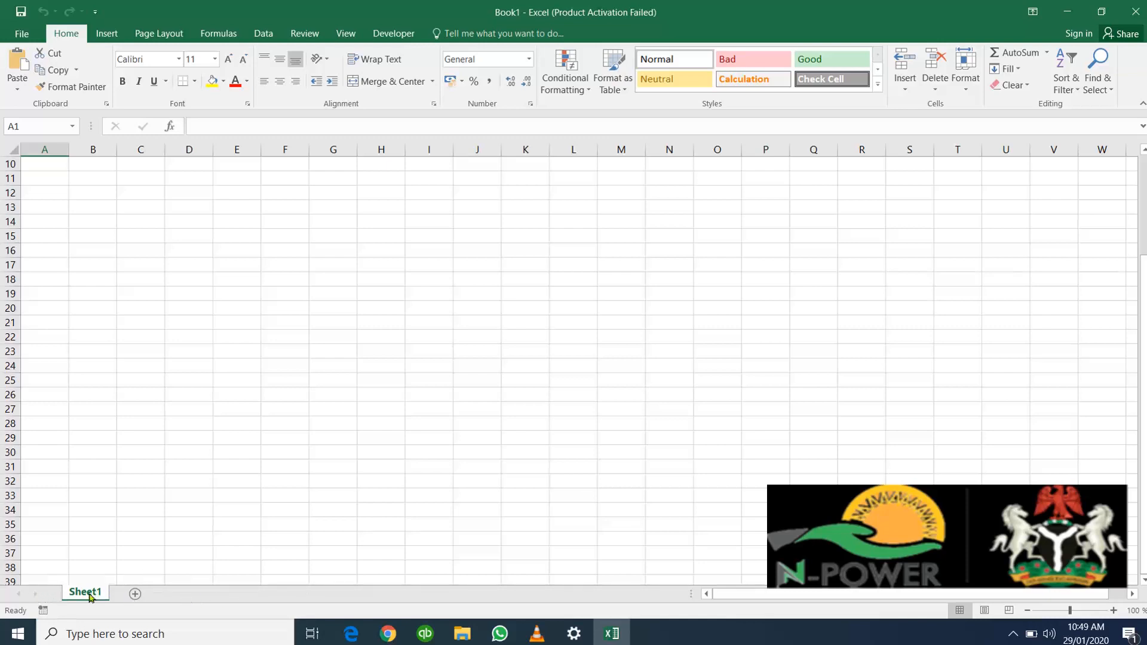
{"action": "mouse_move", "coordinate": [183, 599]}
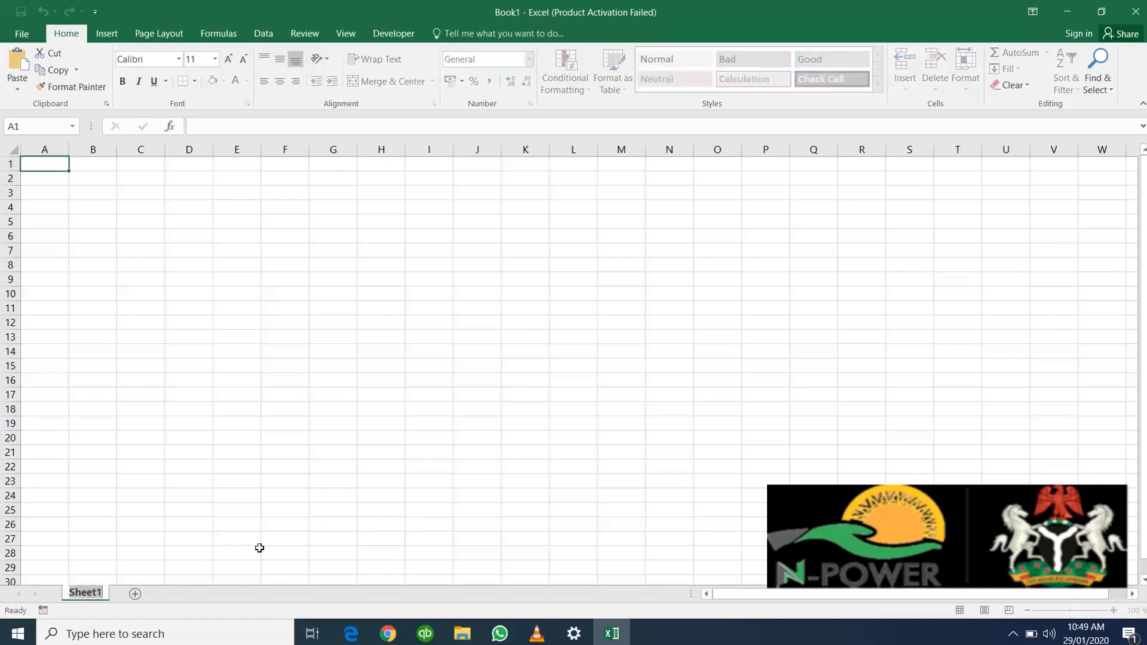
Step: Rename the Sheet1 tab to 'N Power'
{"action": "left_click", "coordinate": [189, 552]}
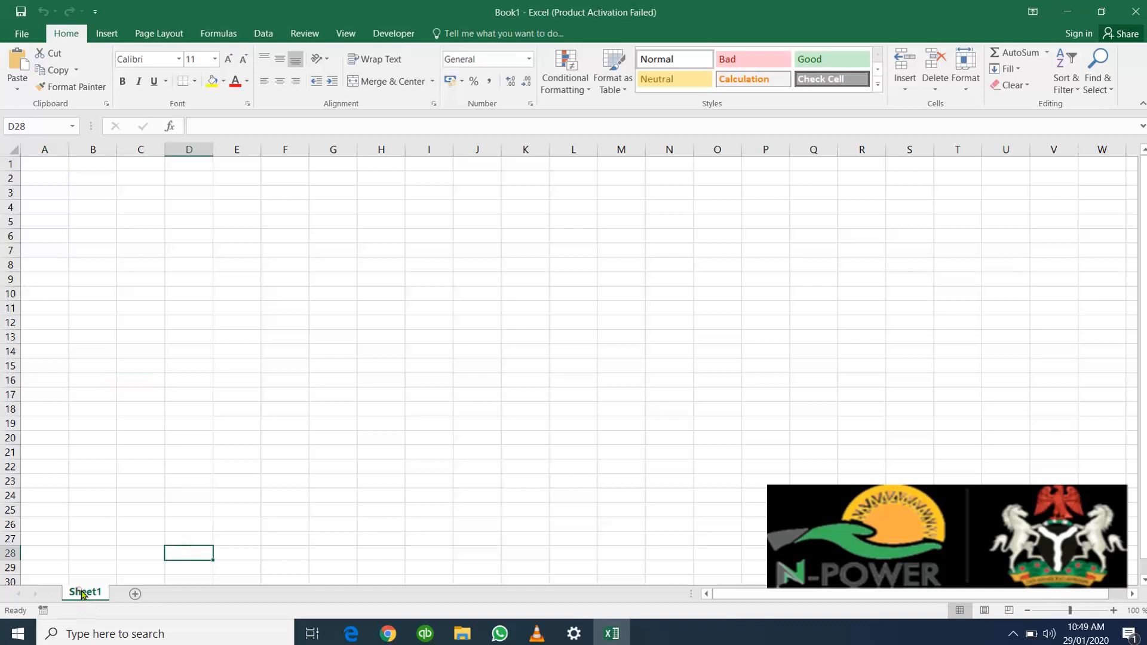
{"action": "double_click", "coordinate": [86, 592]}
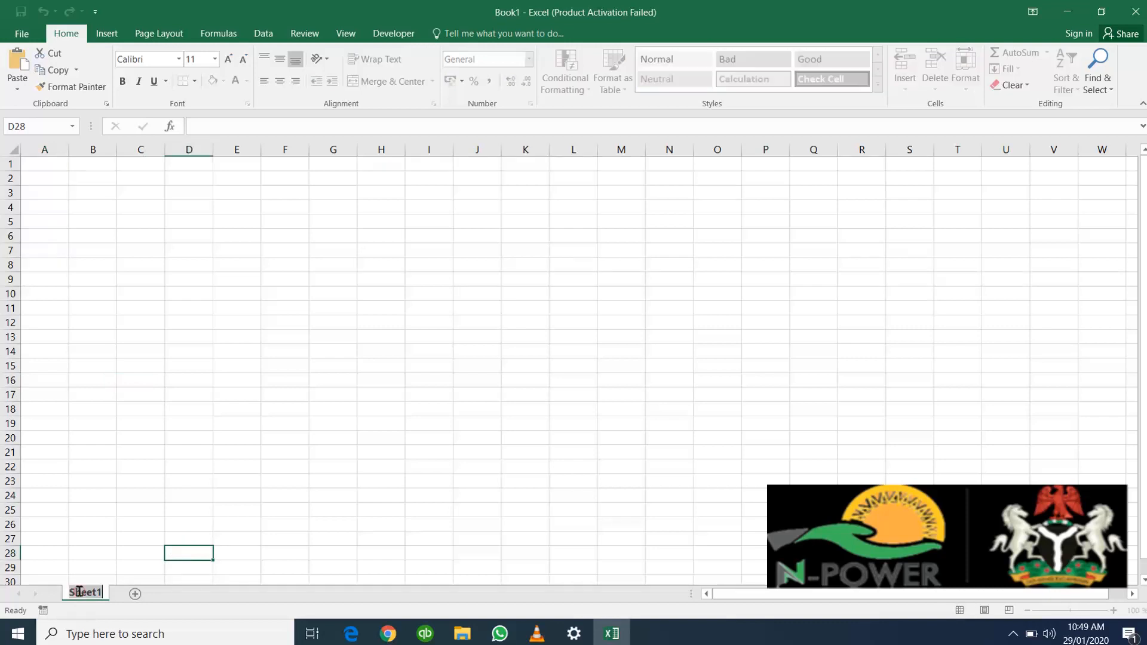
{"action": "type", "text": "N Power"}
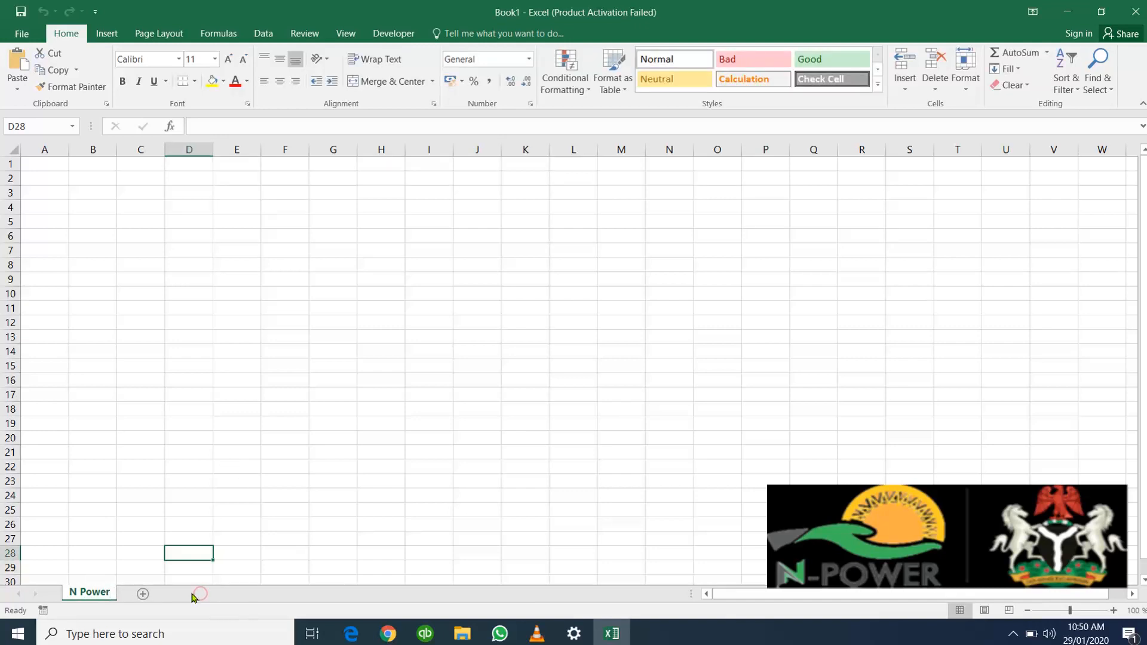
{"action": "mouse_move", "coordinate": [142, 593]}
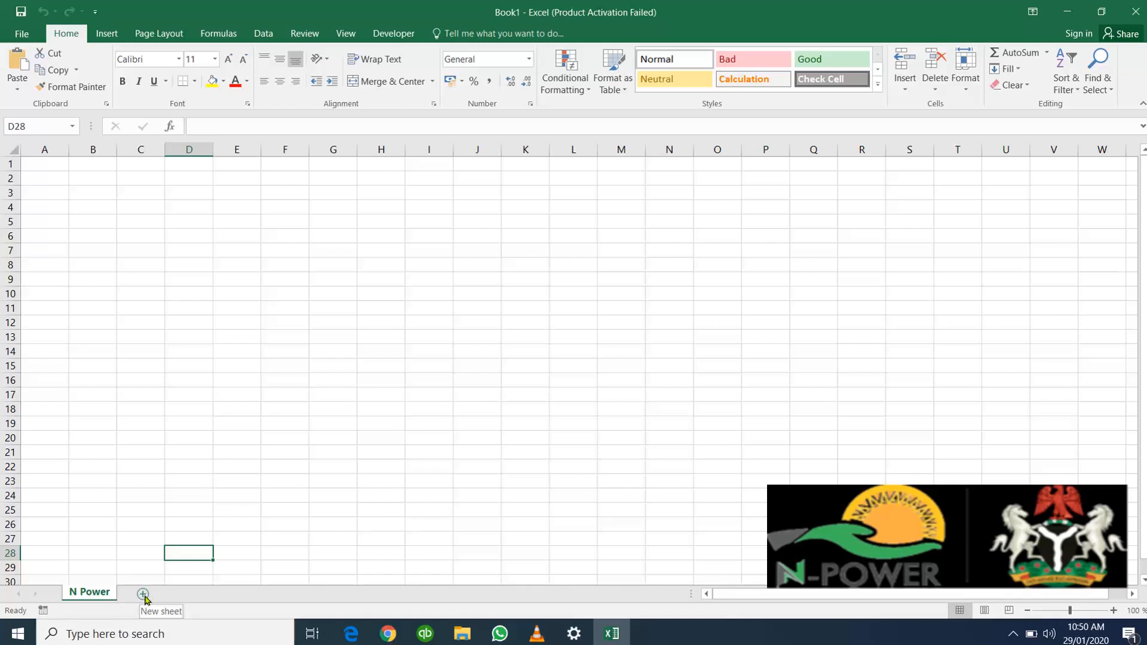
Step: Insert a new blank worksheet, Sheet2, beside the N Power tab
{"action": "left_click", "coordinate": [141, 593]}
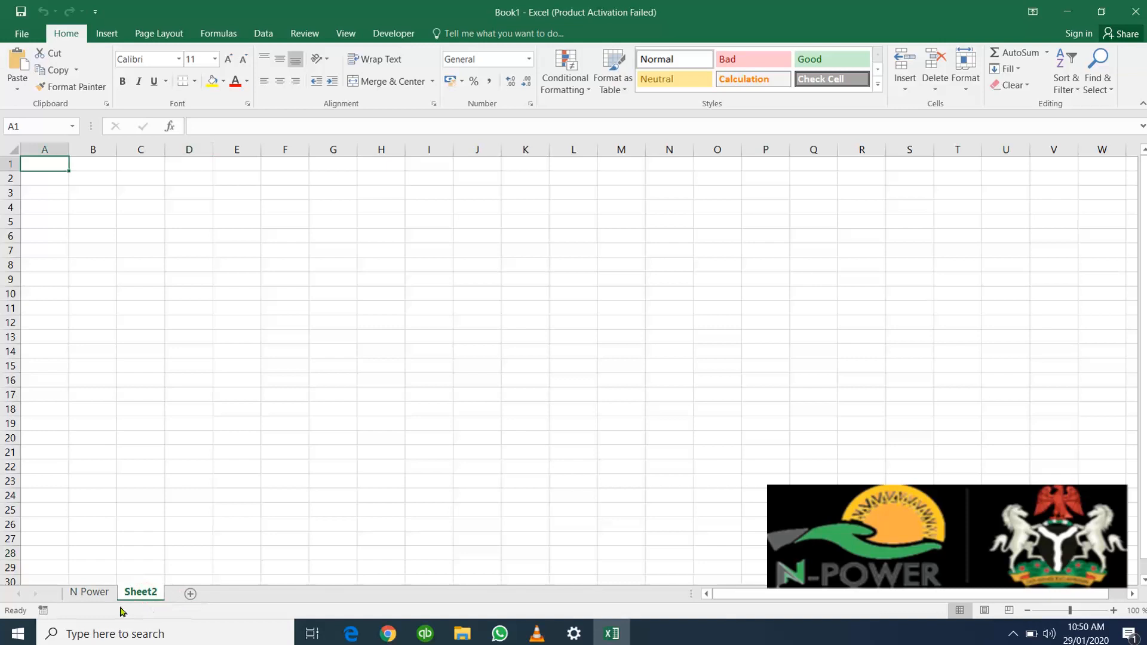
{"action": "mouse_move", "coordinate": [131, 602]}
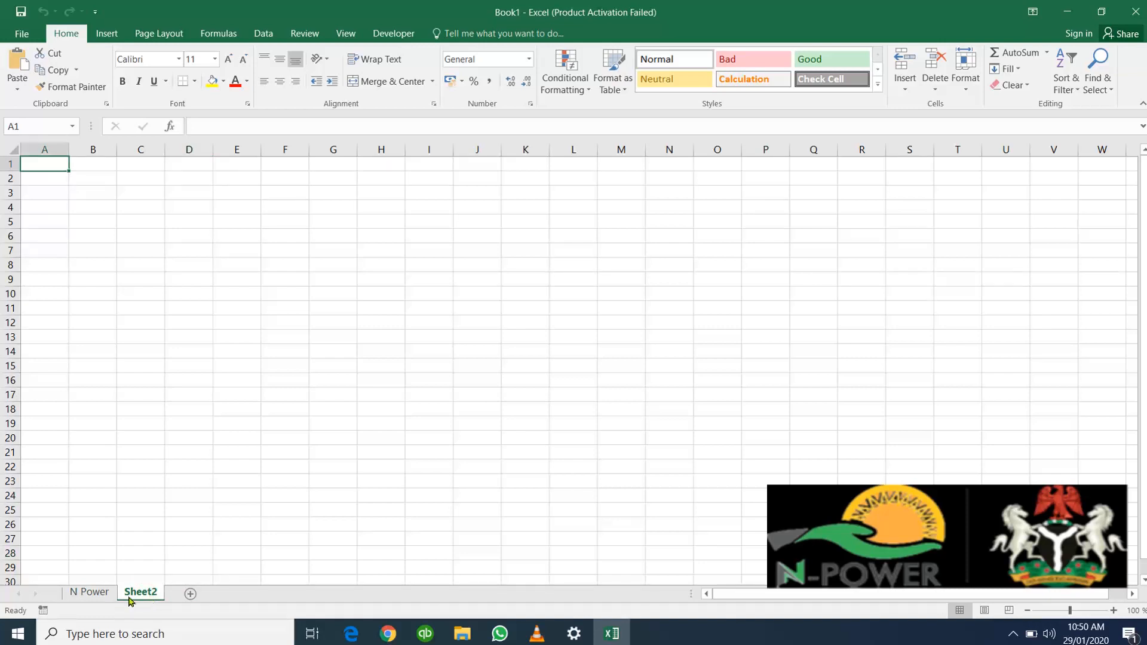
{"action": "mouse_move", "coordinate": [599, 592]}
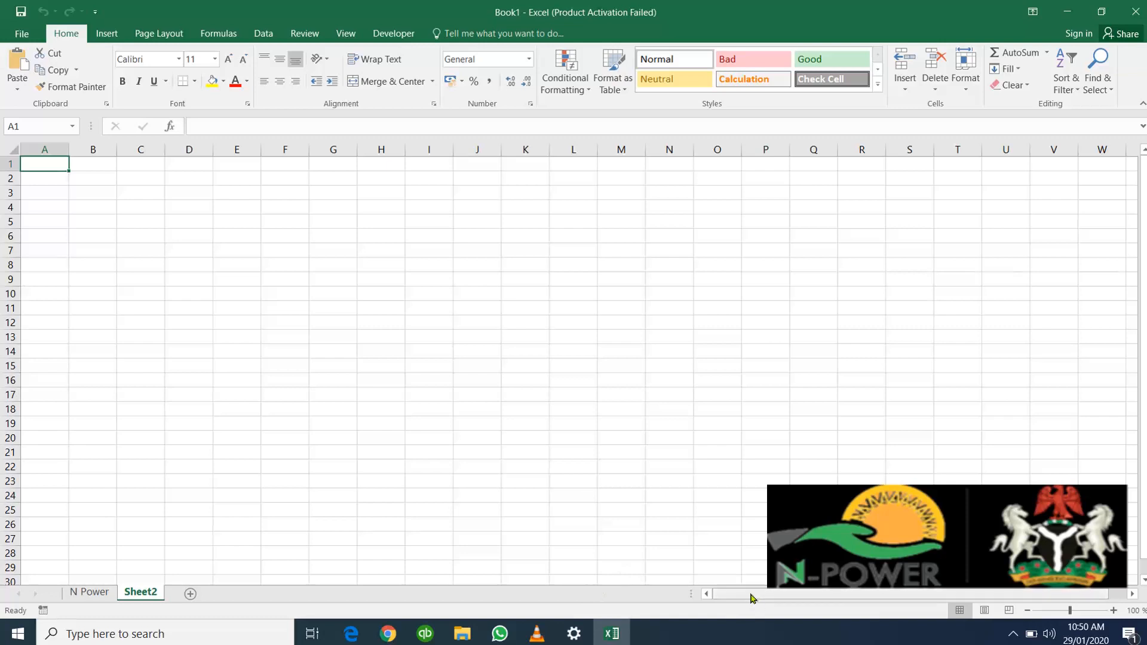
{"action": "mouse_move", "coordinate": [298, 602]}
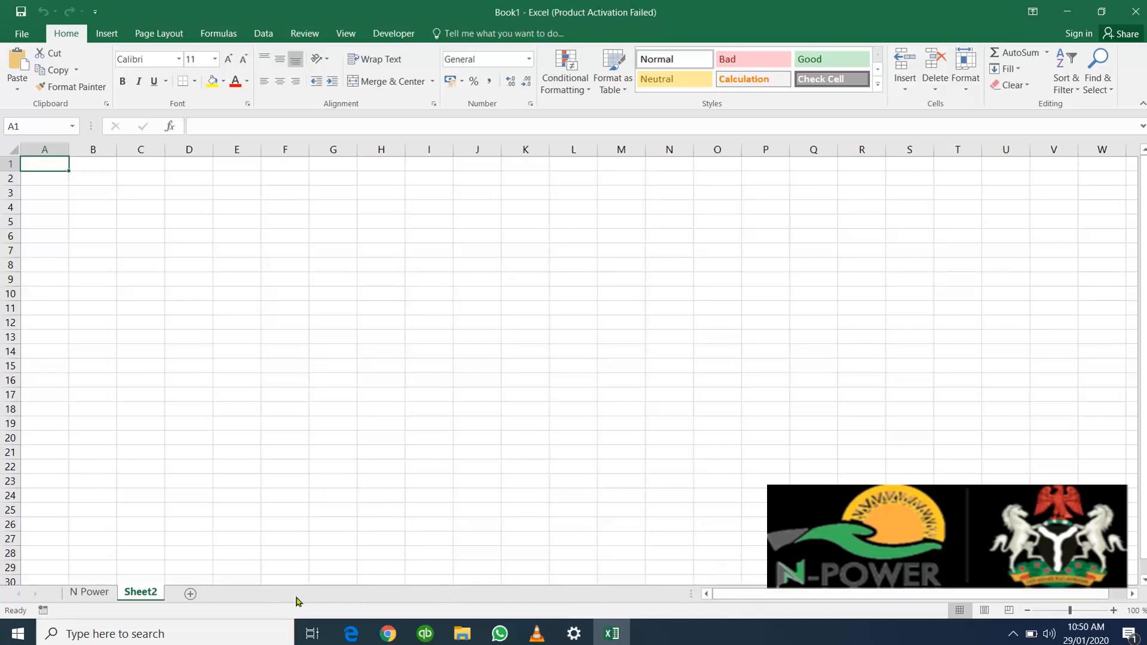
{"action": "mouse_move", "coordinate": [35, 597]}
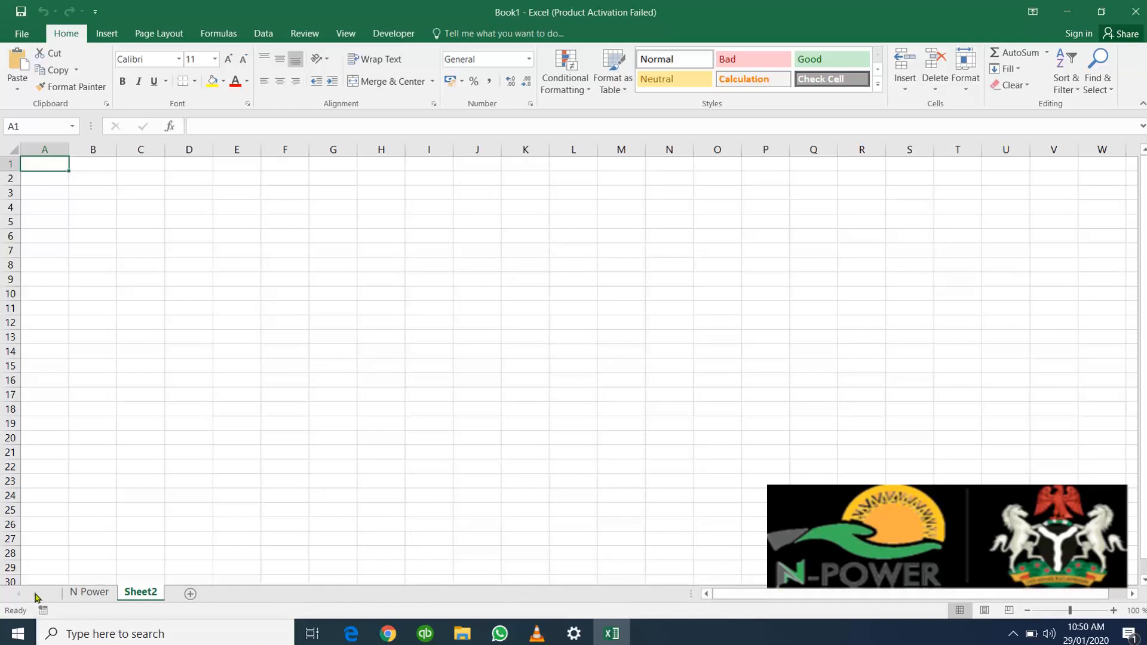
{"action": "mouse_move", "coordinate": [85, 593]}
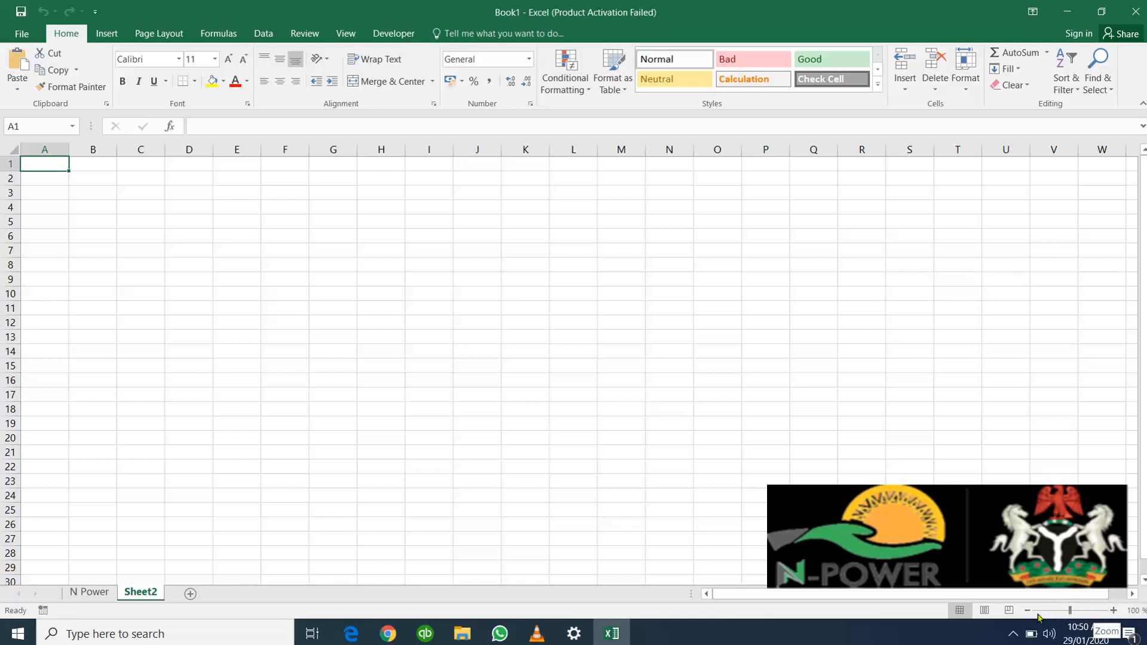
Step: Zoom the worksheet in to 120%, then out to 90%, via the status-bar slider
{"action": "left_click", "coordinate": [1114, 610]}
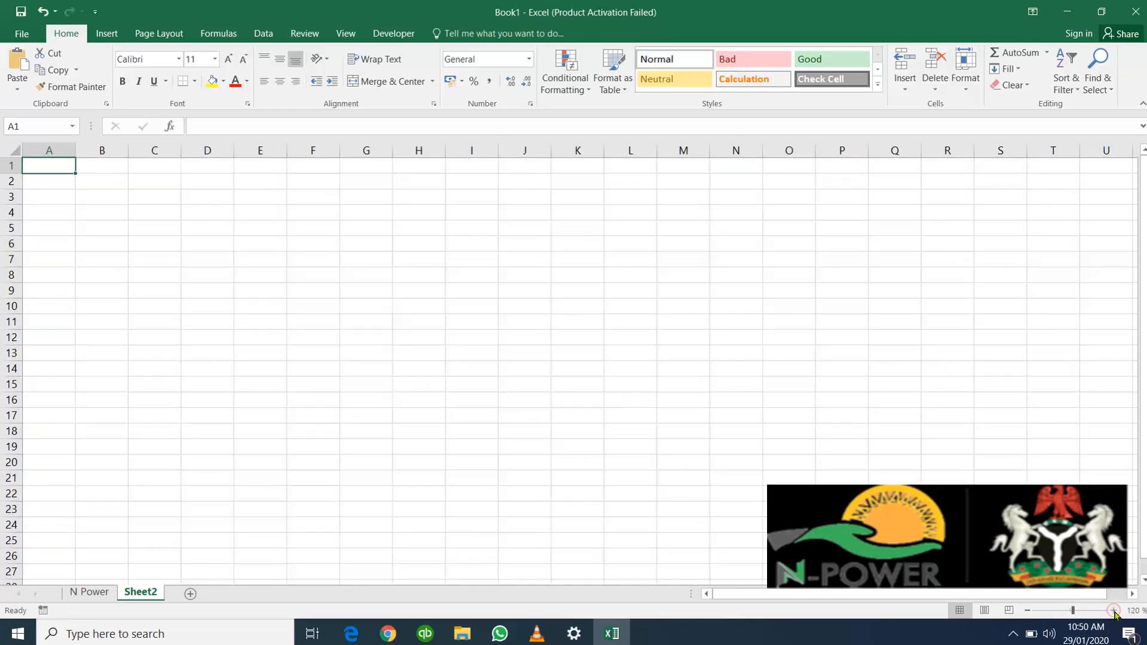
{"action": "left_click", "coordinate": [1111, 610]}
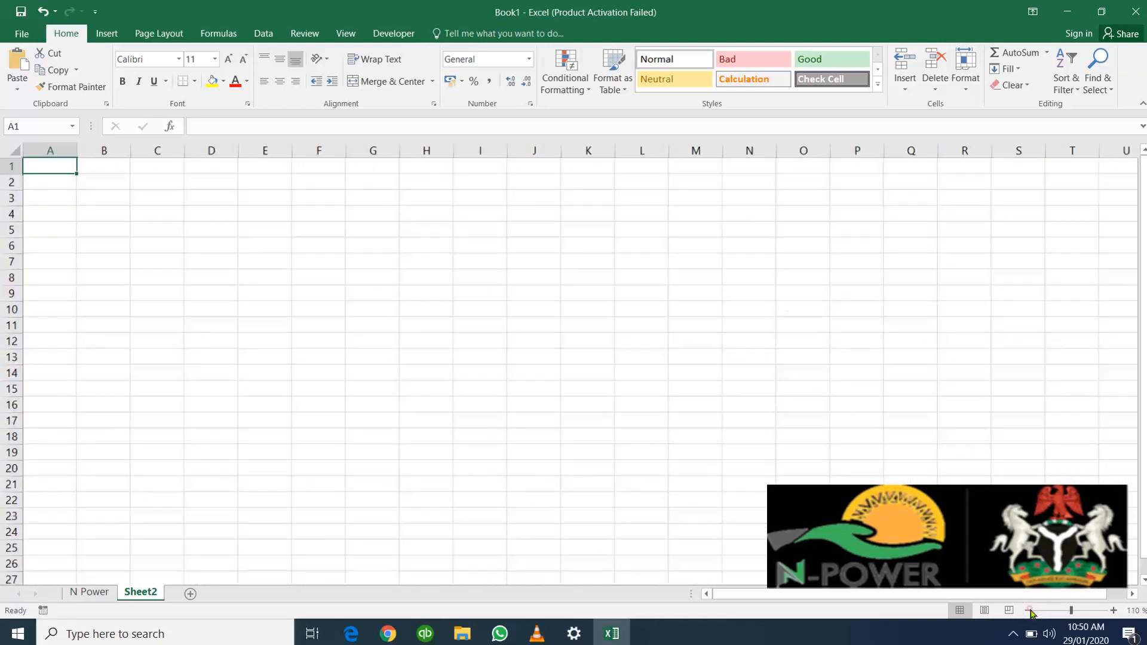
{"action": "left_click", "coordinate": [1031, 610]}
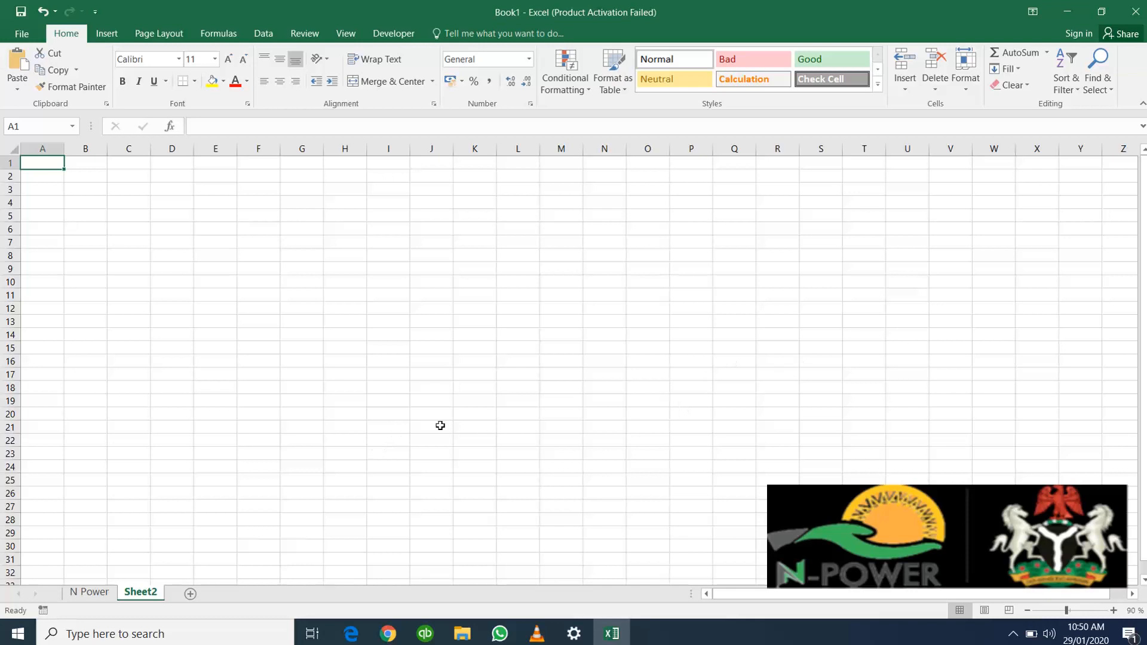
{"action": "mouse_move", "coordinate": [616, 446]}
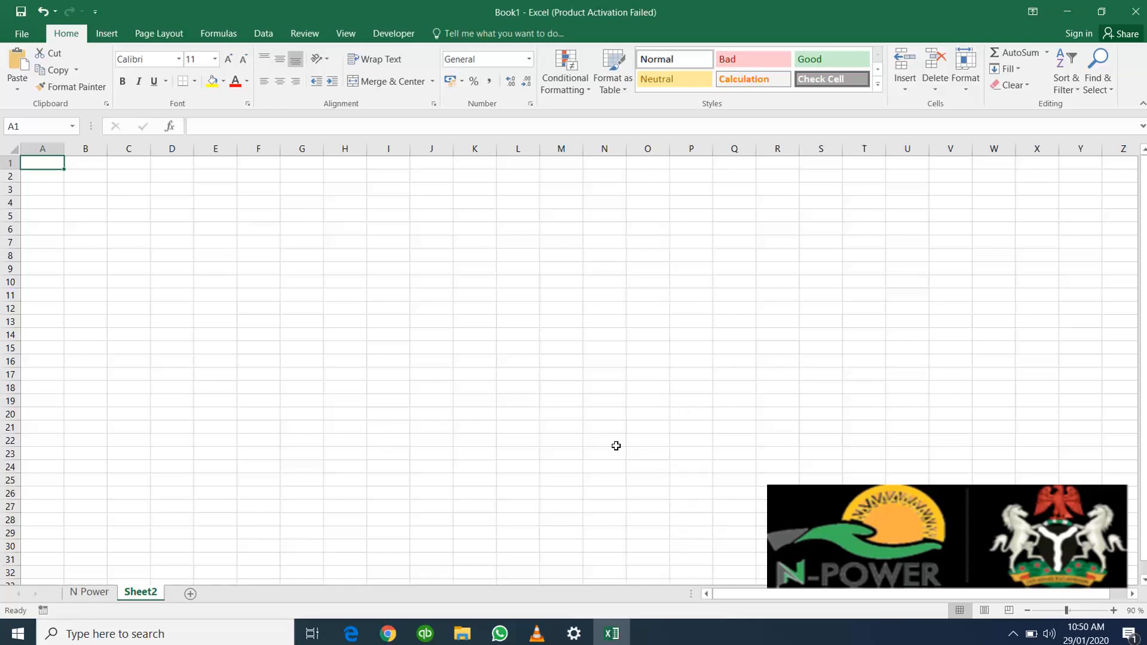
{"action": "mouse_move", "coordinate": [310, 266]}
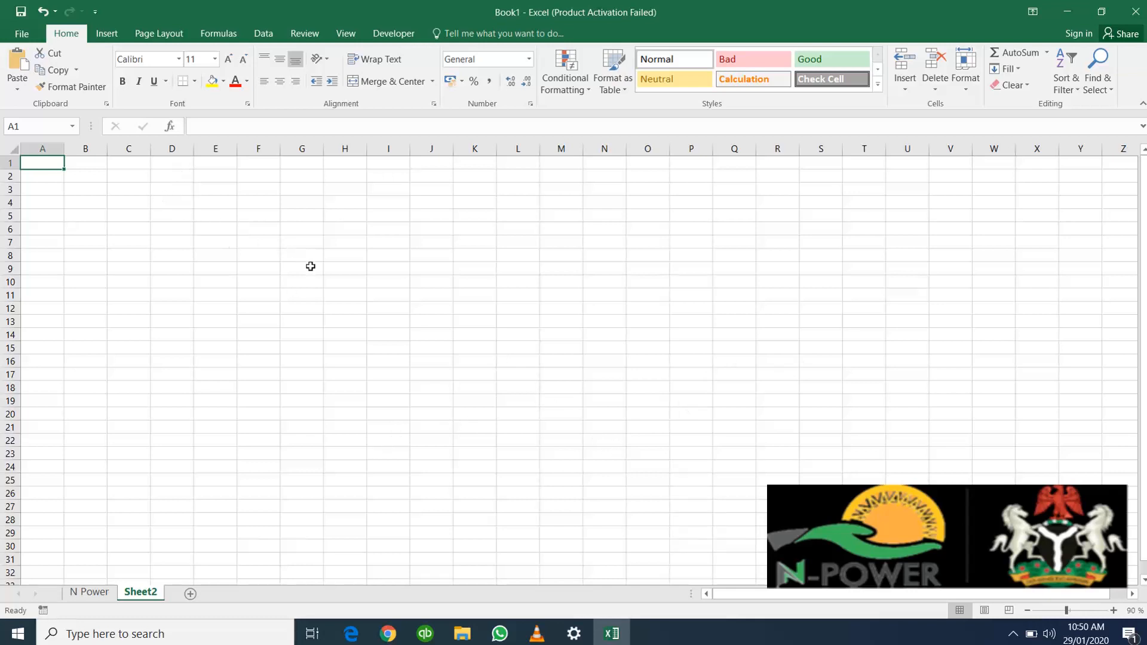
{"action": "mouse_move", "coordinate": [315, 272]}
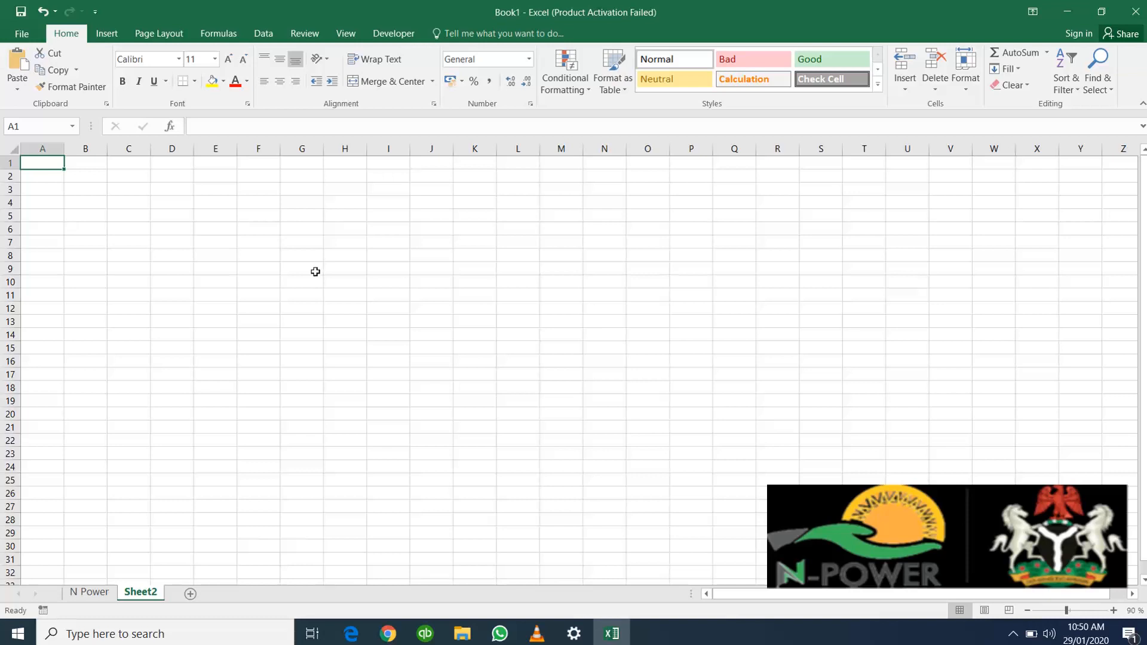